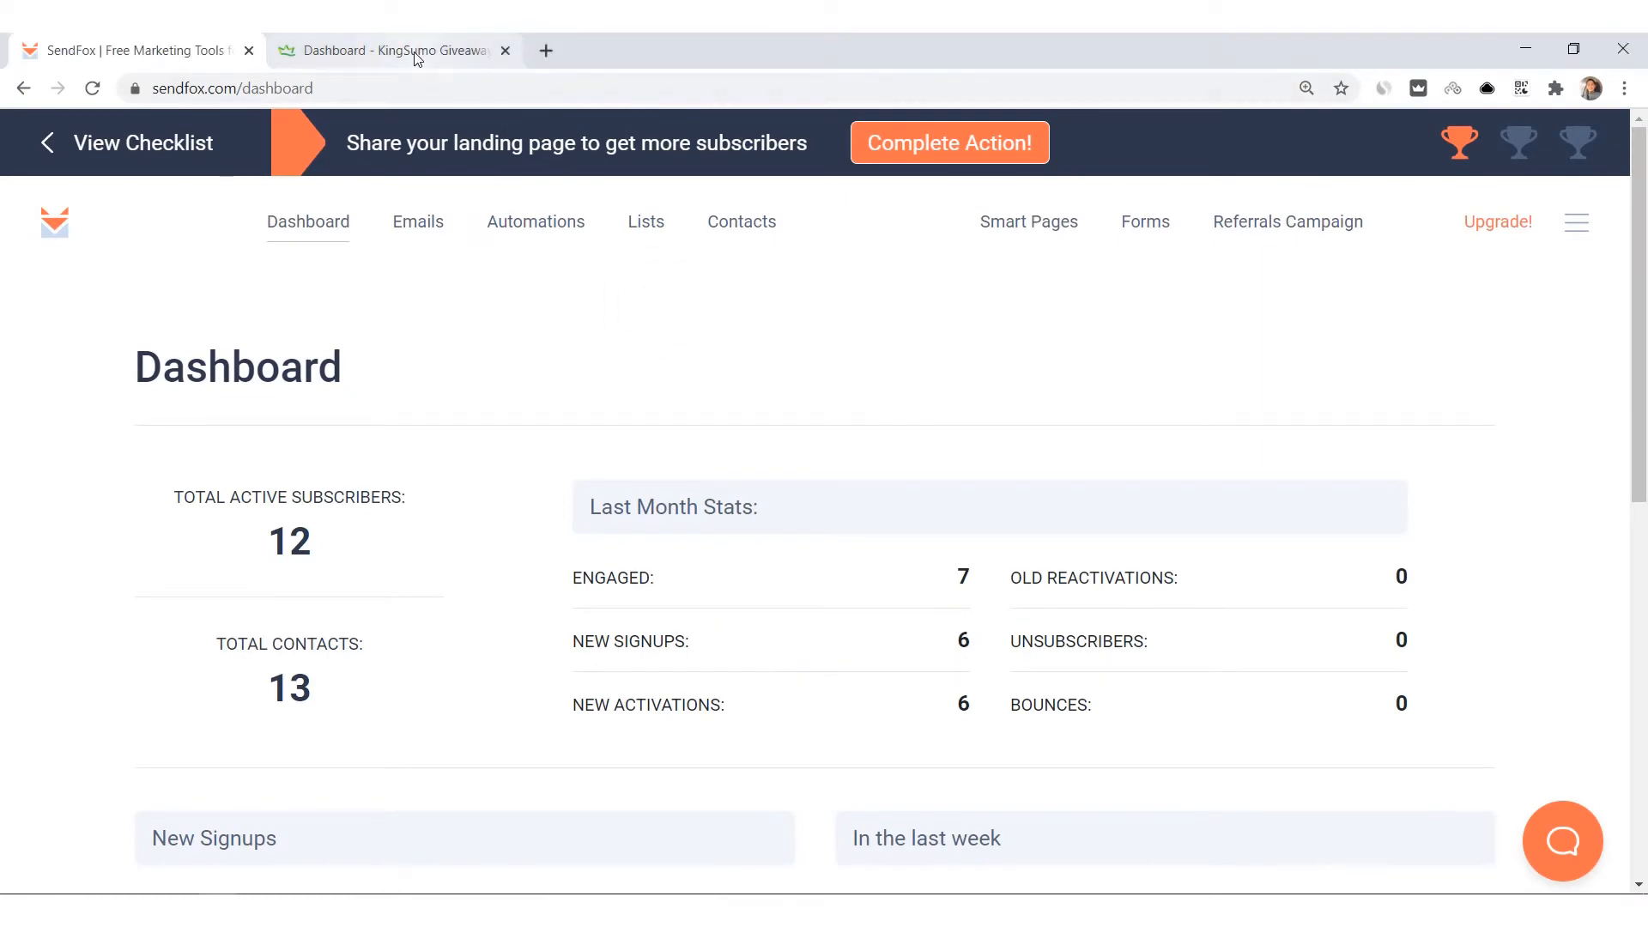
# Authorize the SendFox integration in KingSumo's account settings and save the integrations
pyautogui.click(406, 50)
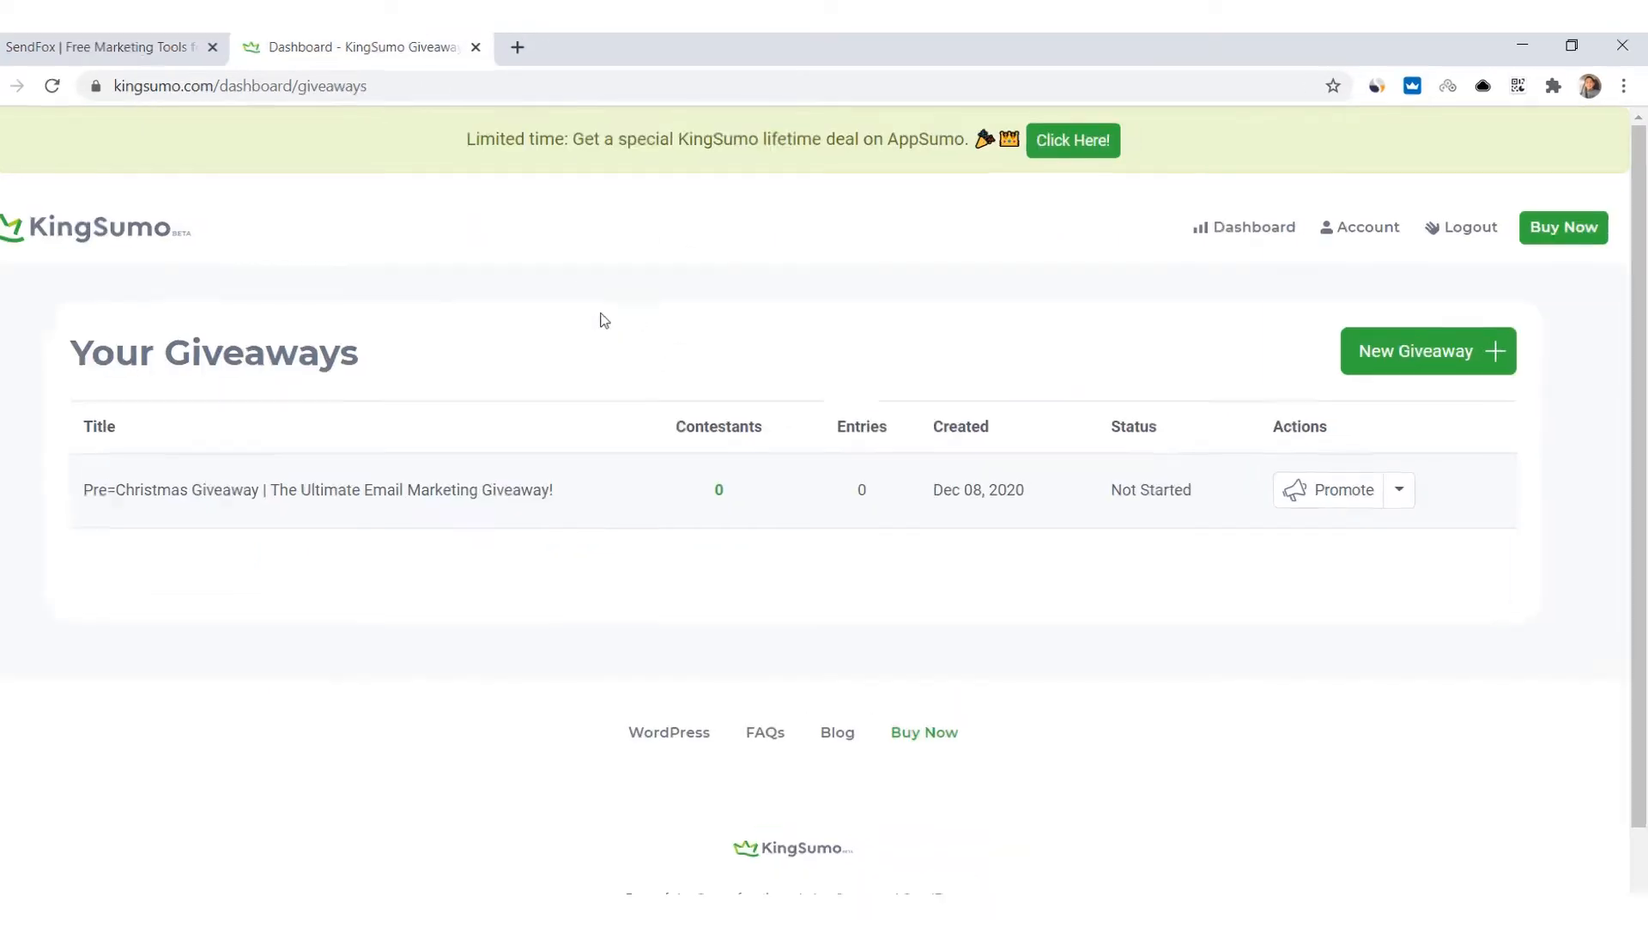
pyautogui.click(1360, 227)
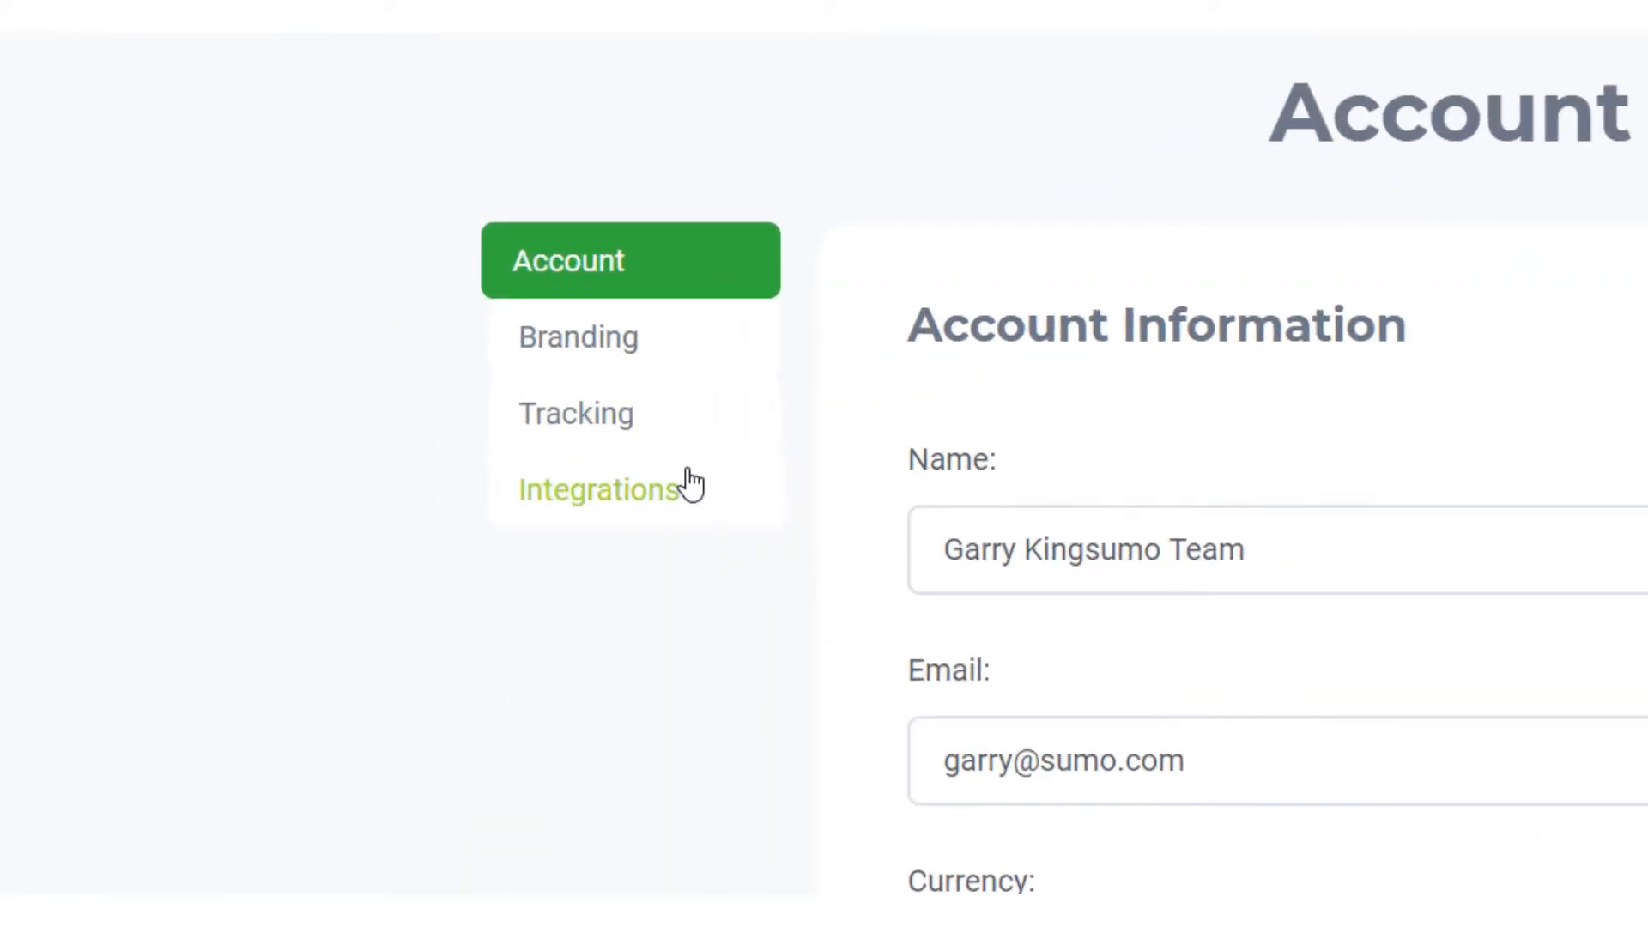
pyautogui.click(595, 490)
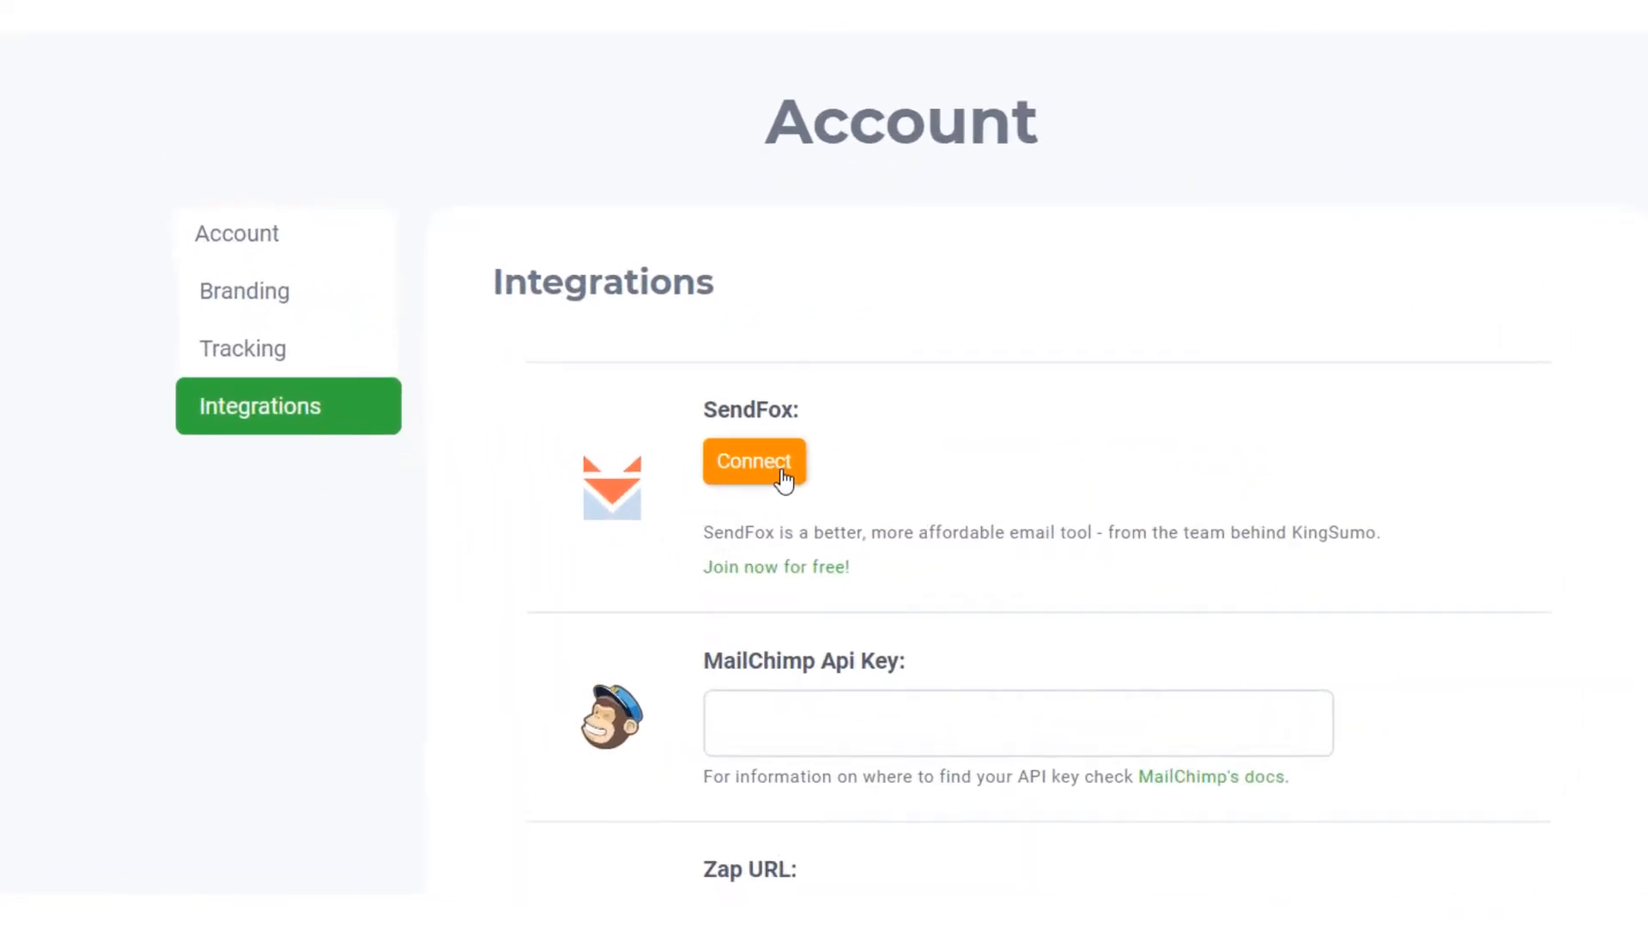
pyautogui.click(754, 461)
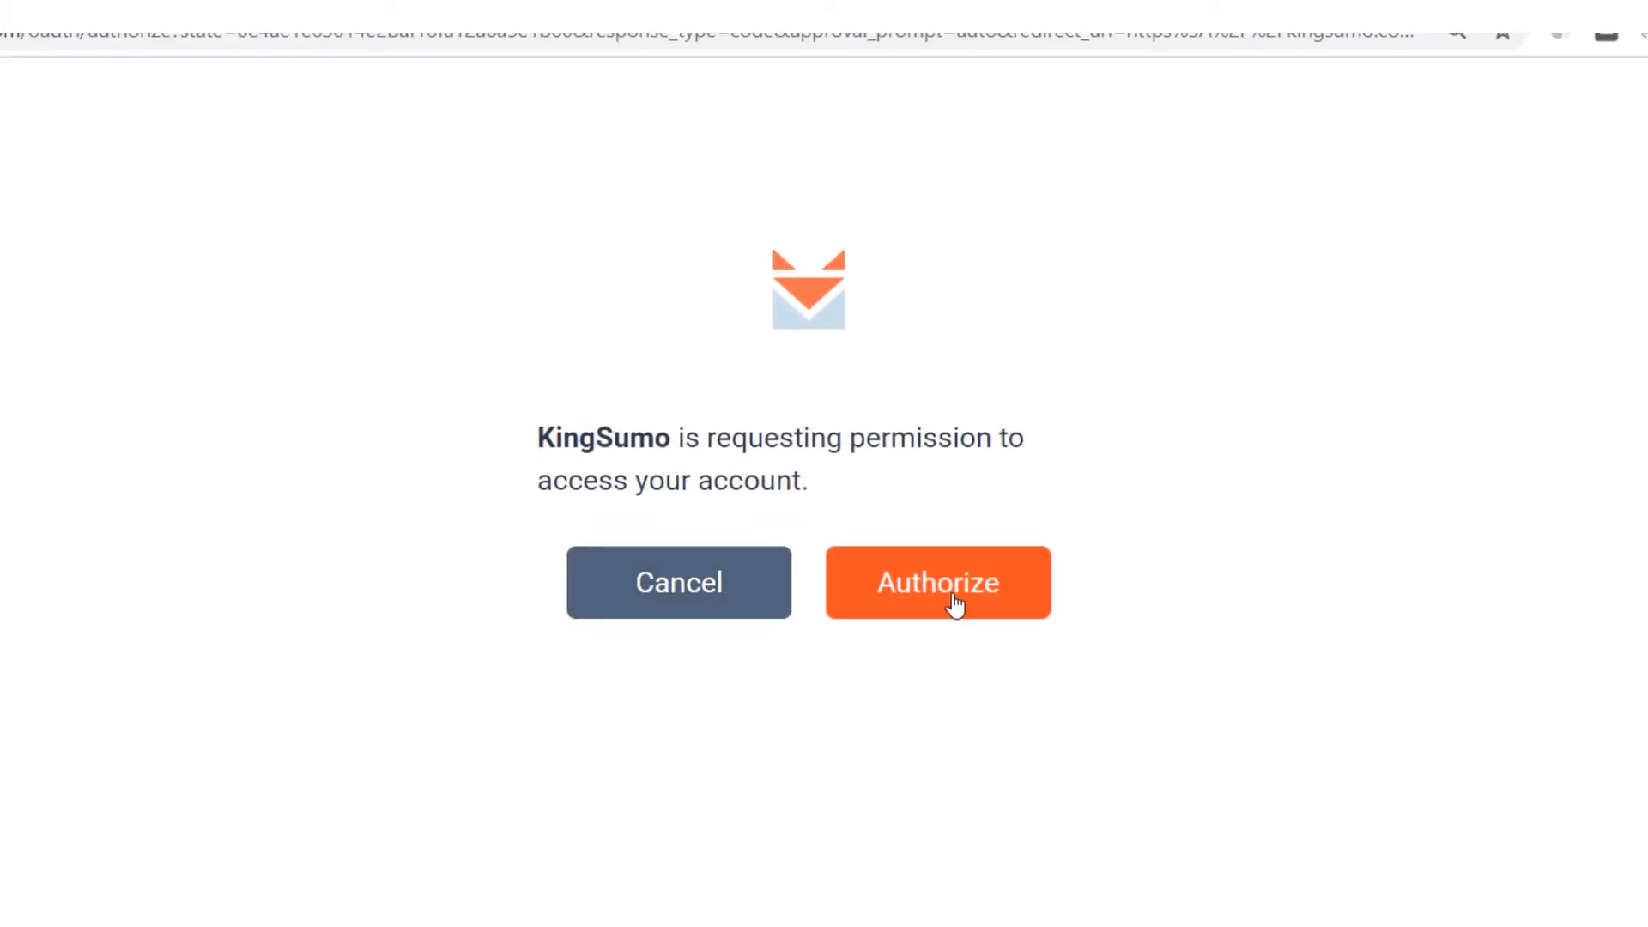
pyautogui.click(939, 582)
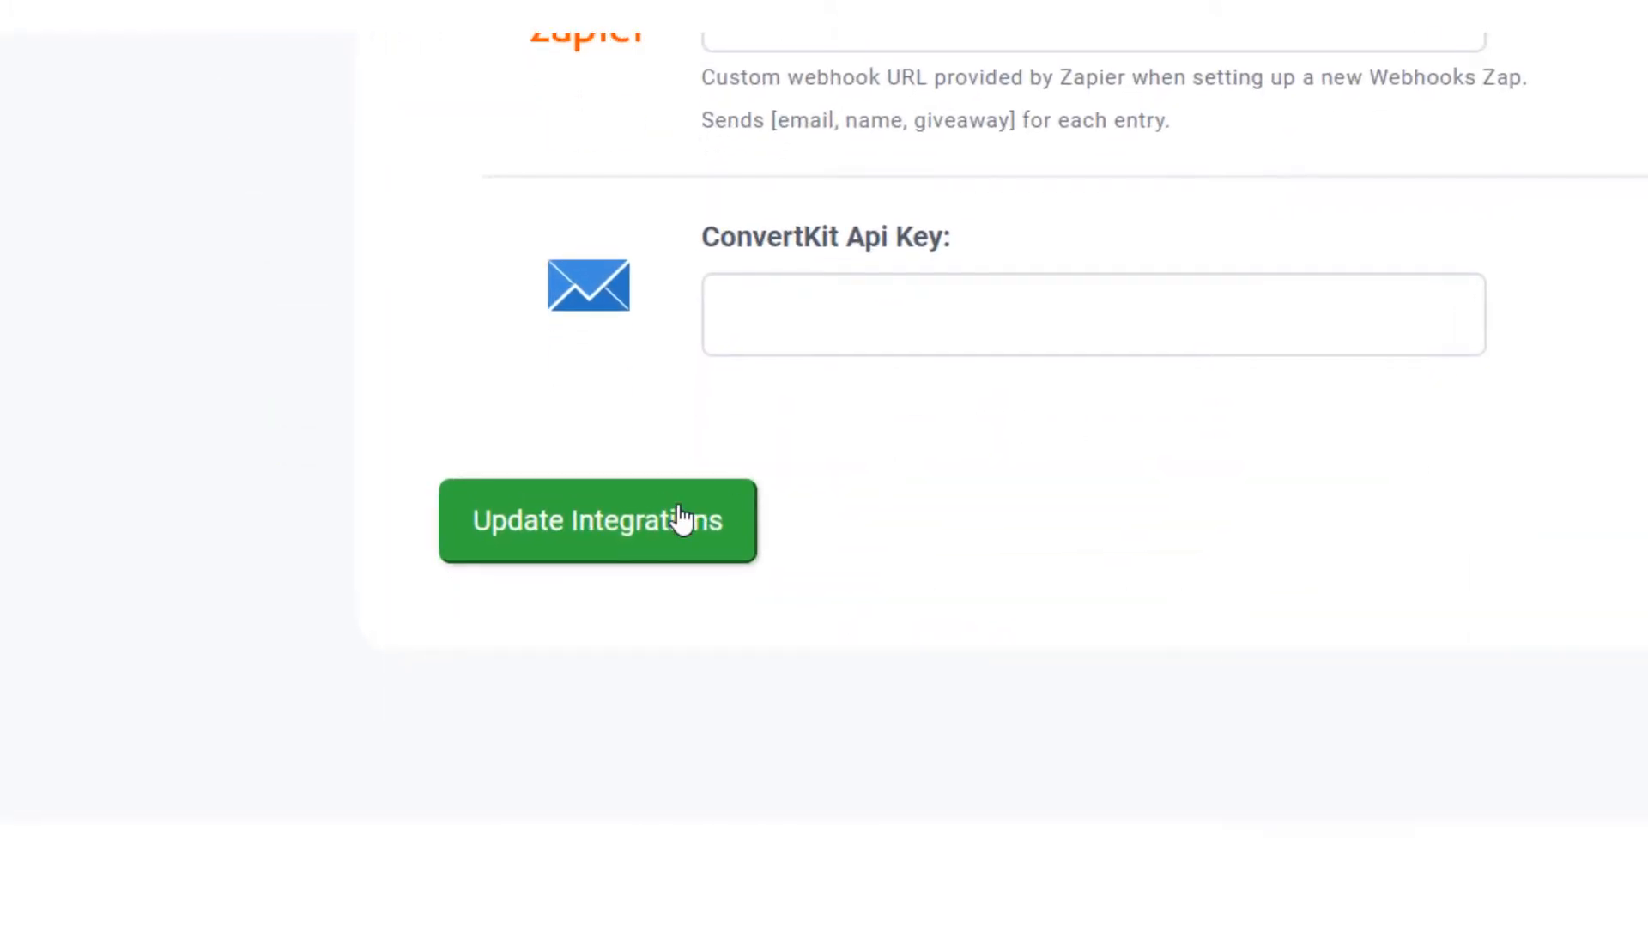
pyautogui.click(598, 521)
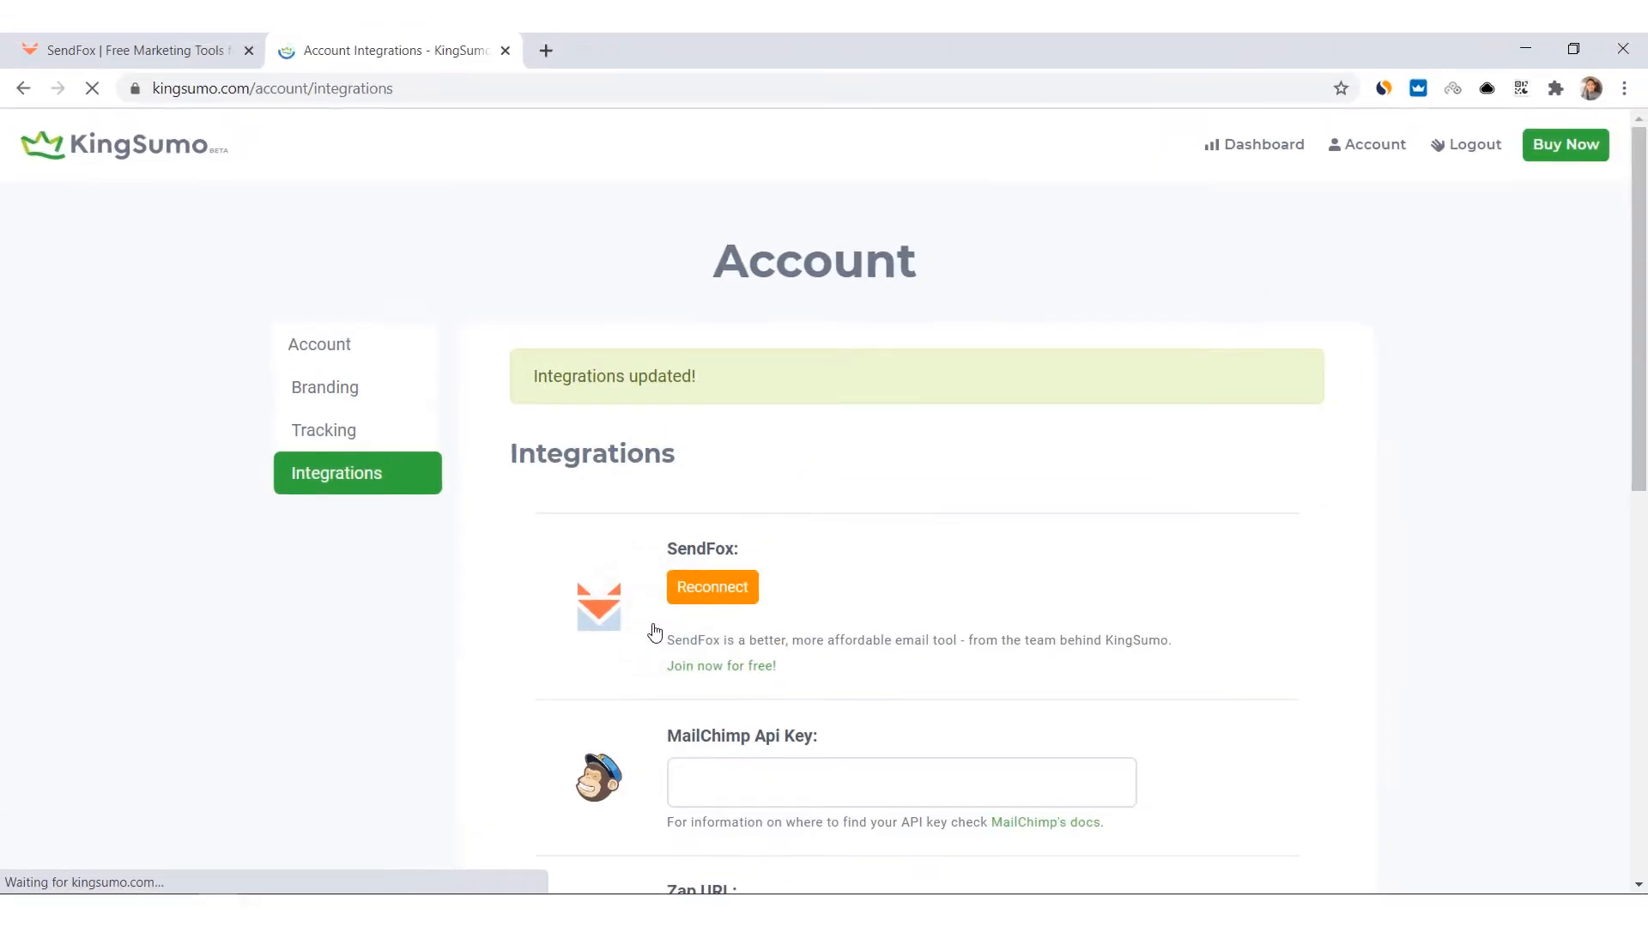
# Choose Landing Page Signups as the Christmas giveaway's SendFox list and save the giveaway
pyautogui.click(1264, 144)
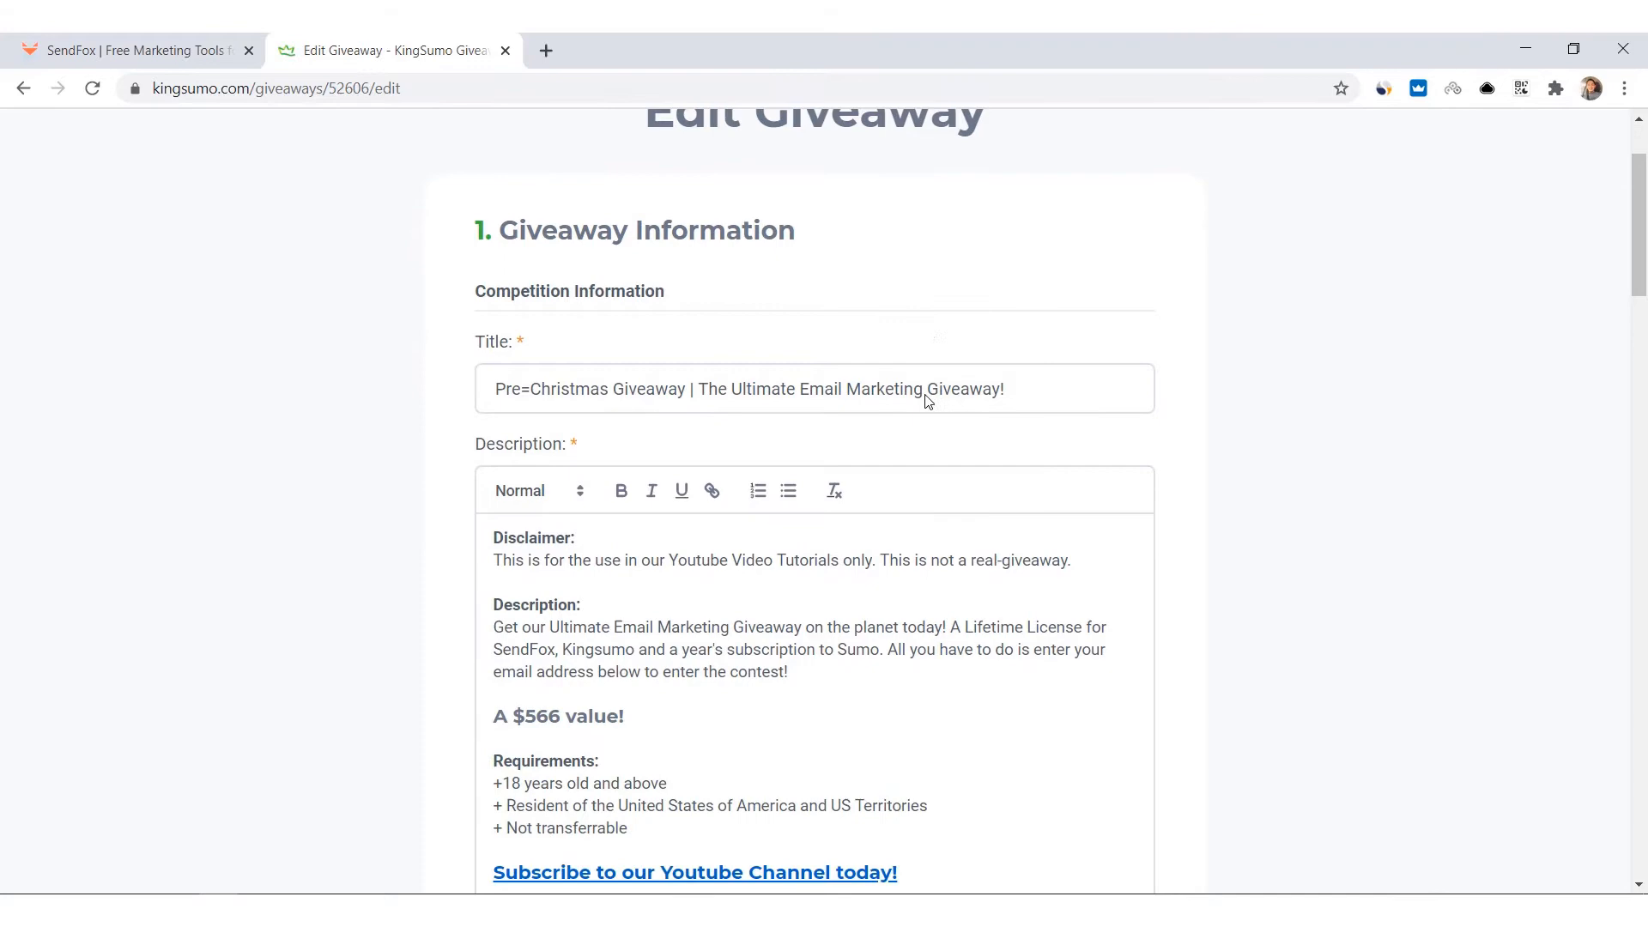
pyautogui.scroll(-3)
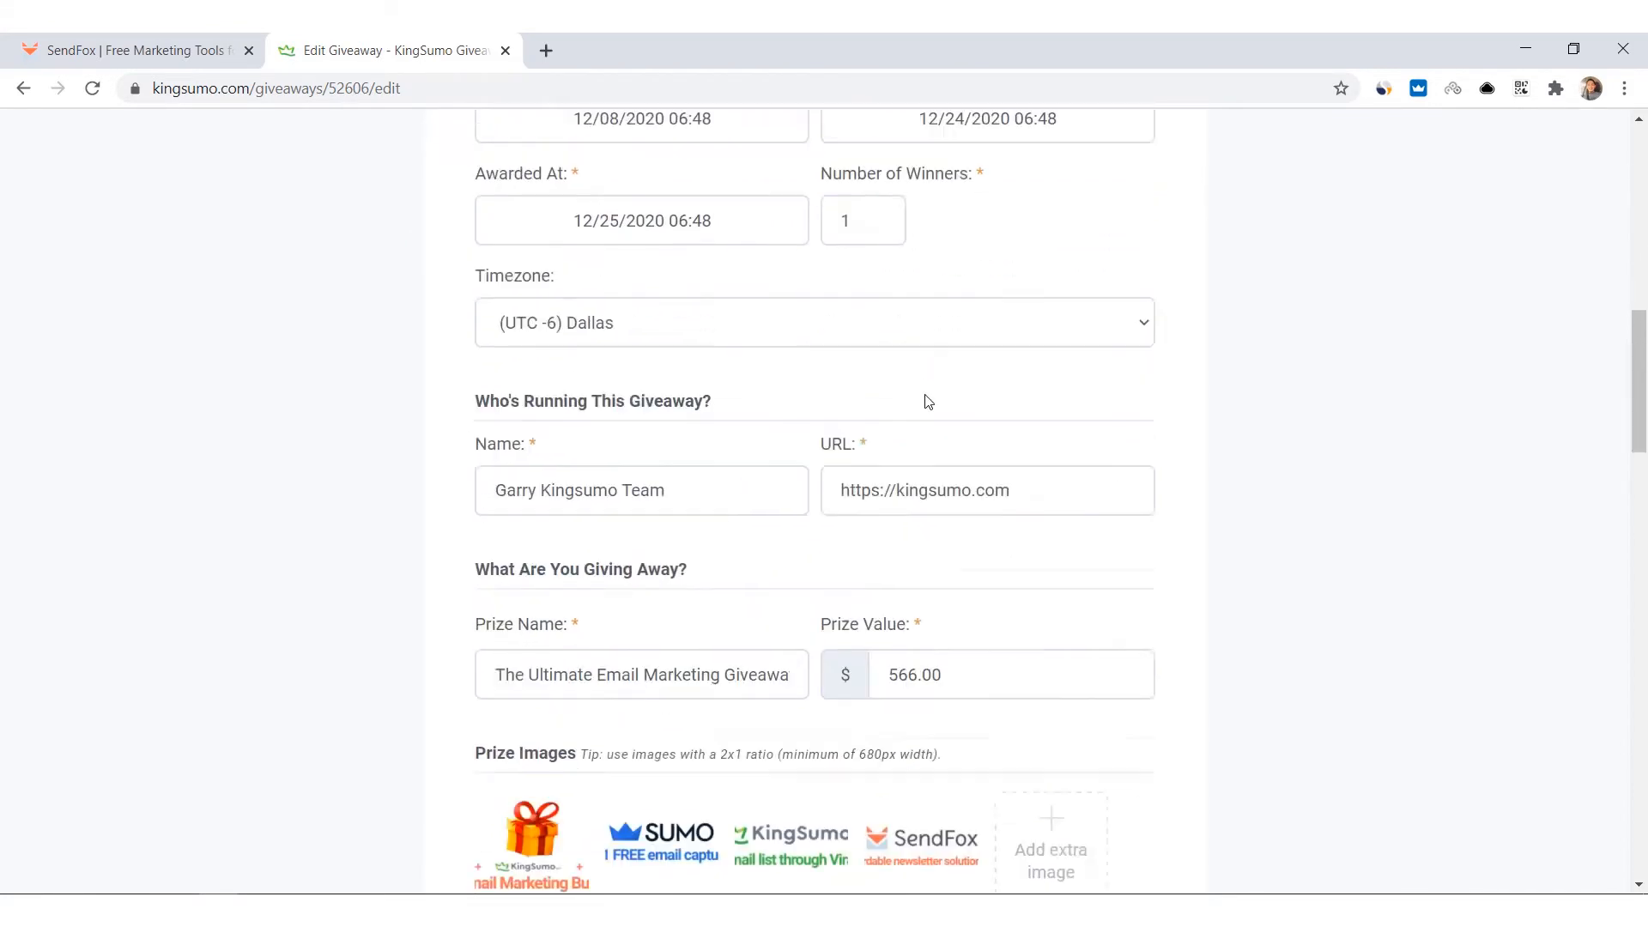
pyautogui.scroll(-3)
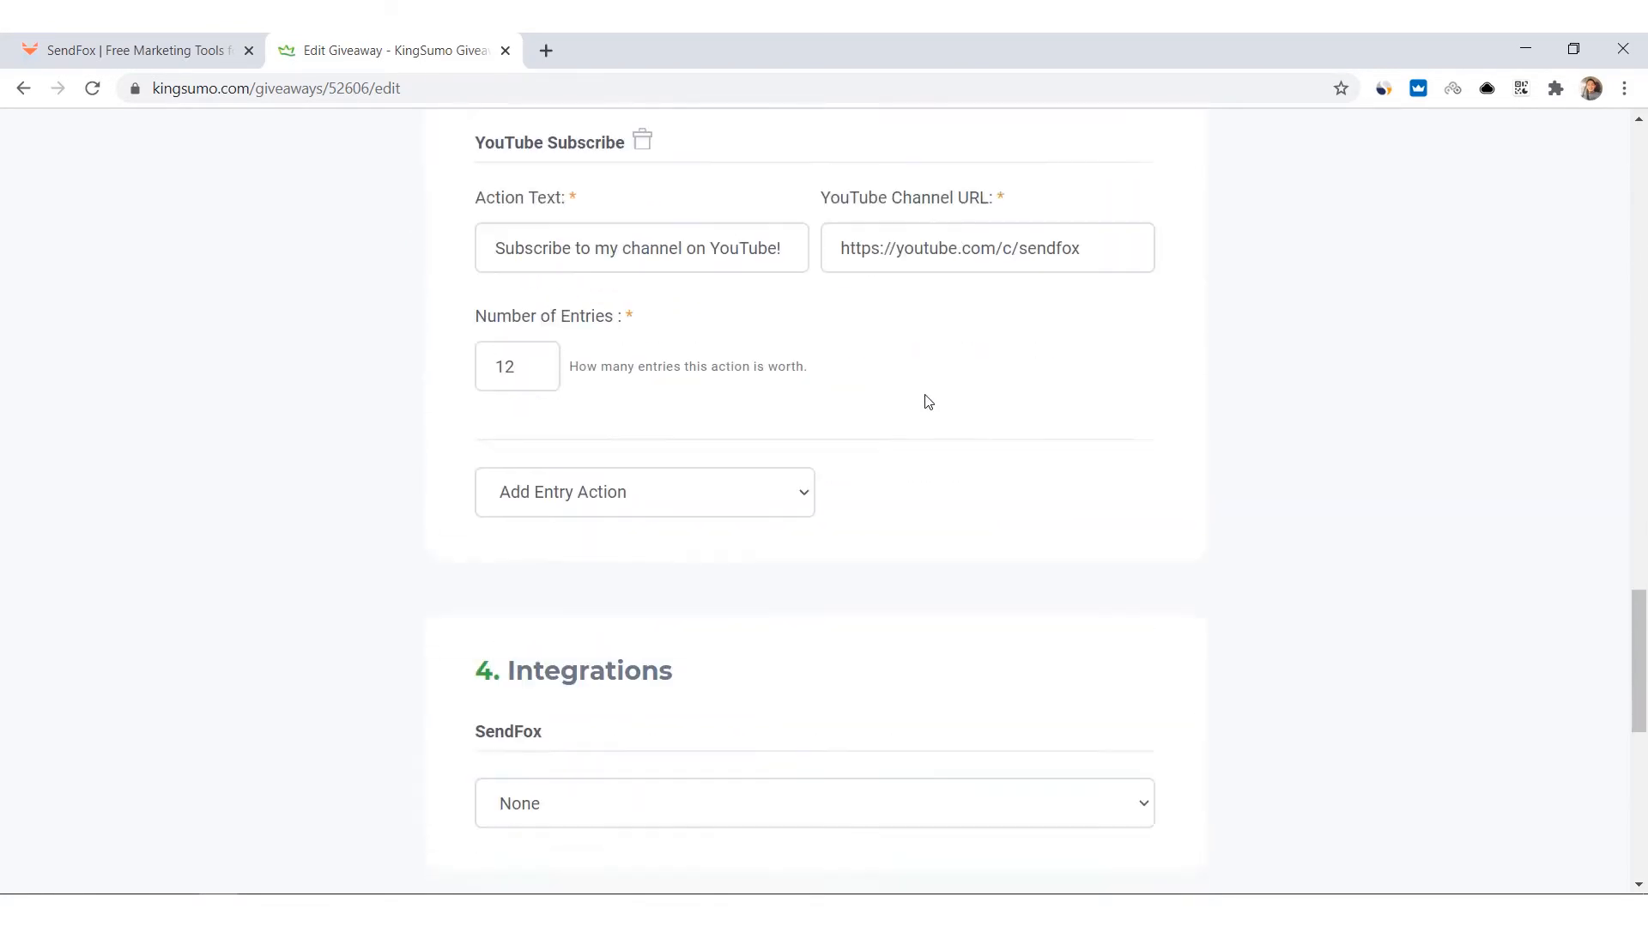
pyautogui.scroll(-3)
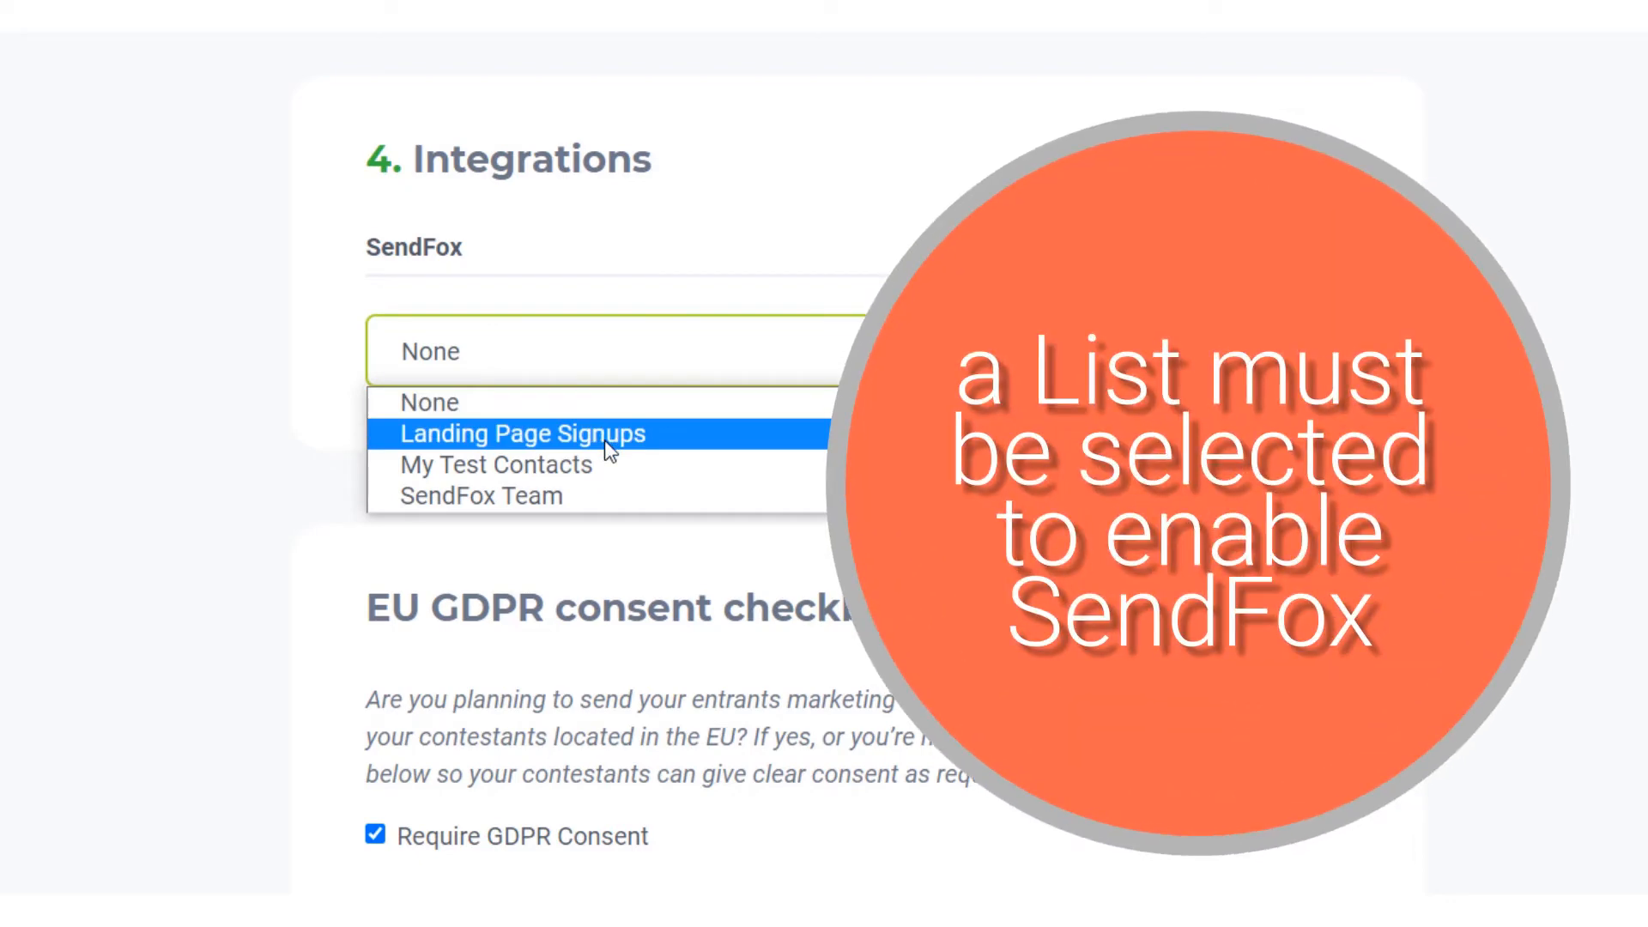
pyautogui.click(522, 434)
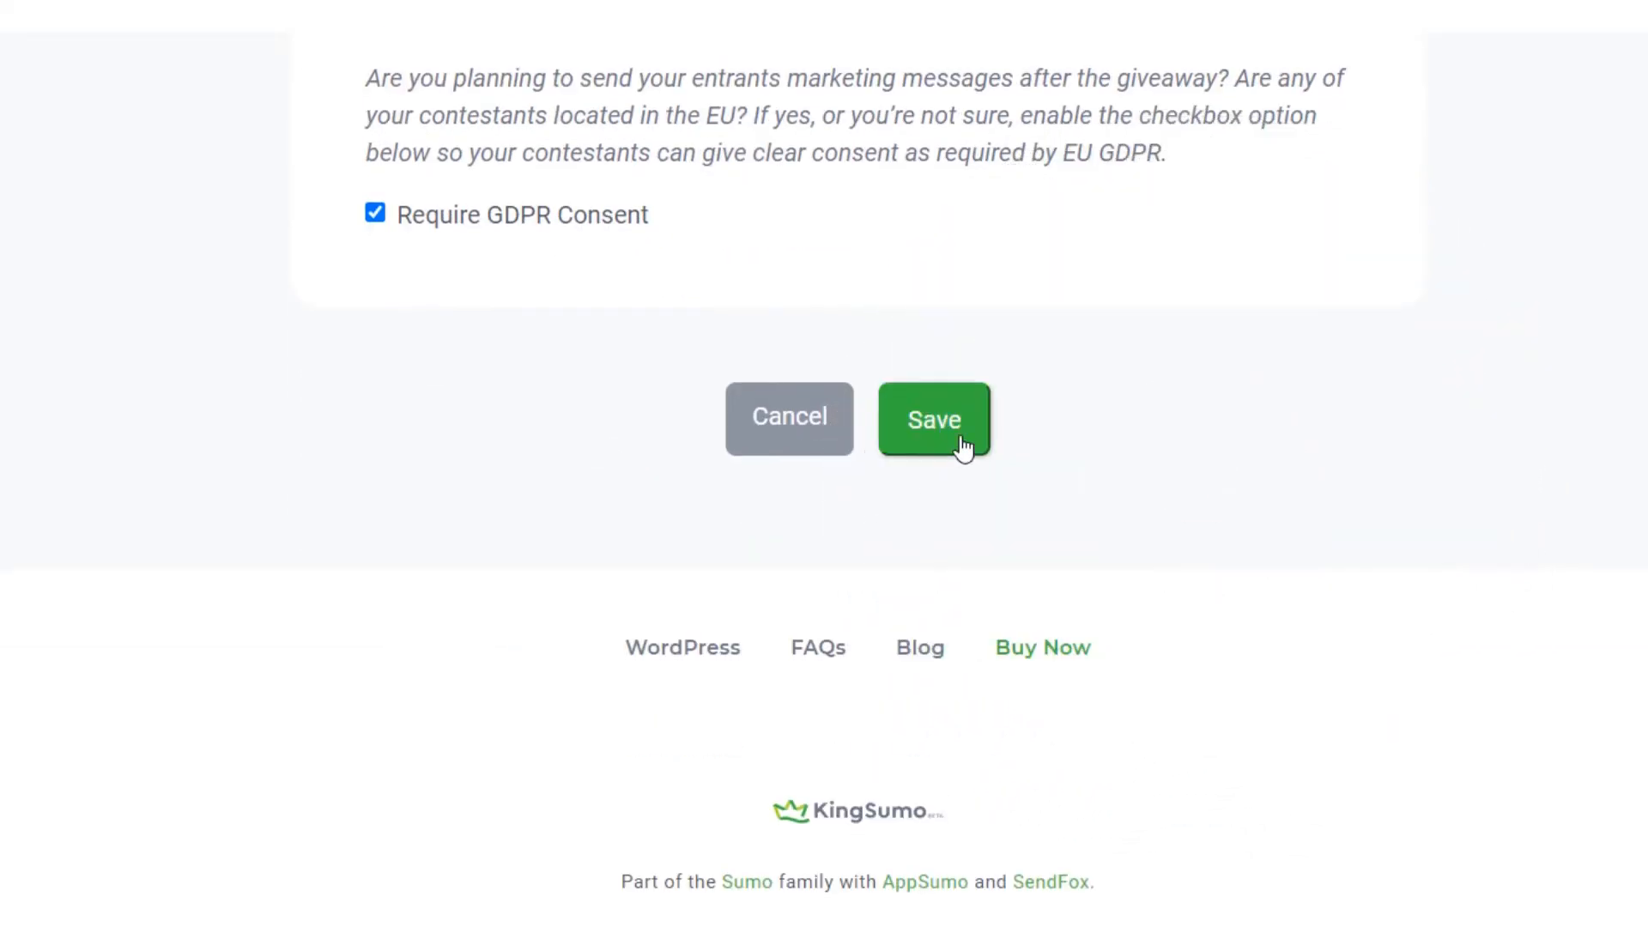
pyautogui.click(934, 418)
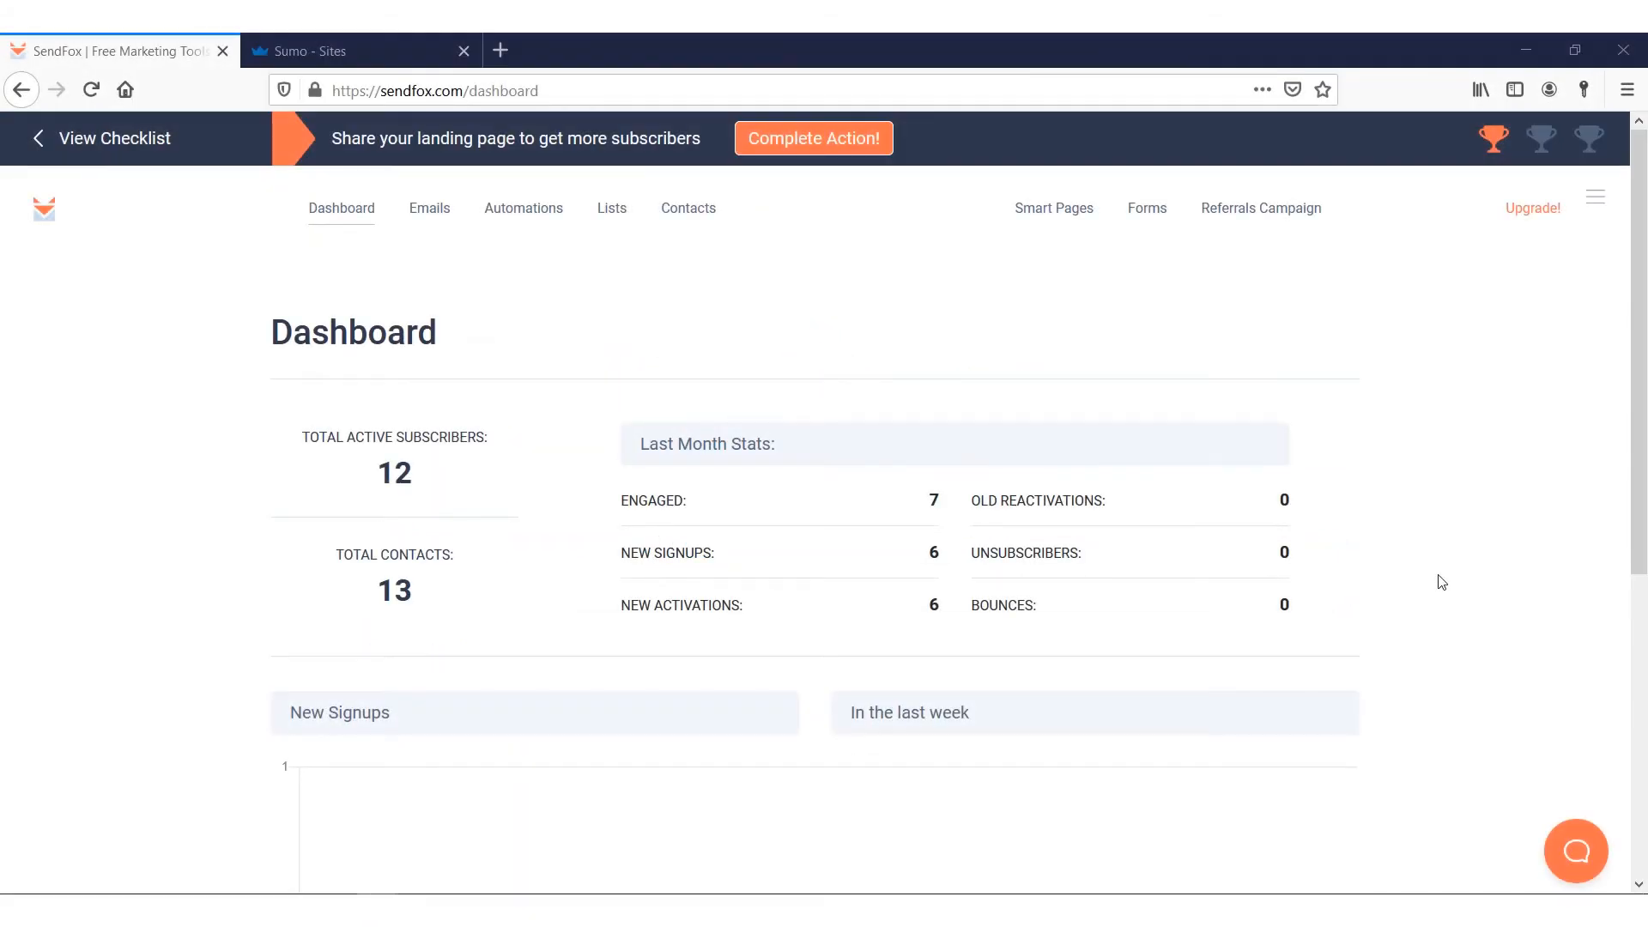
# Open the Sumo site settings from the account menu to reach email service integrations
pyautogui.click(314, 51)
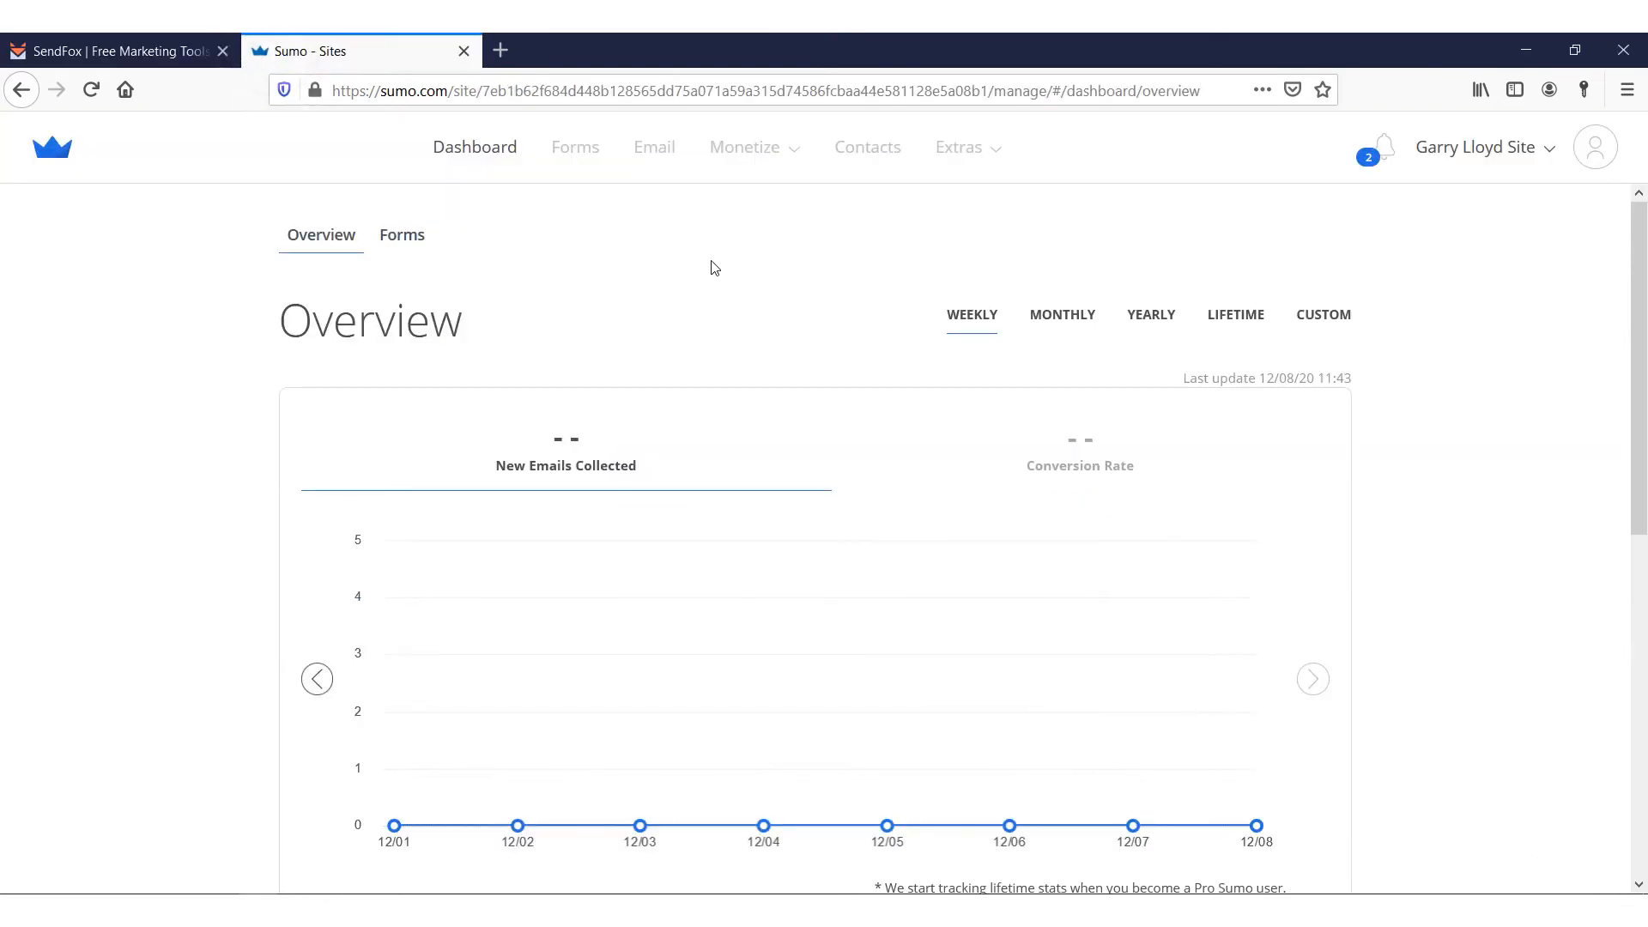
pyautogui.click(1594, 146)
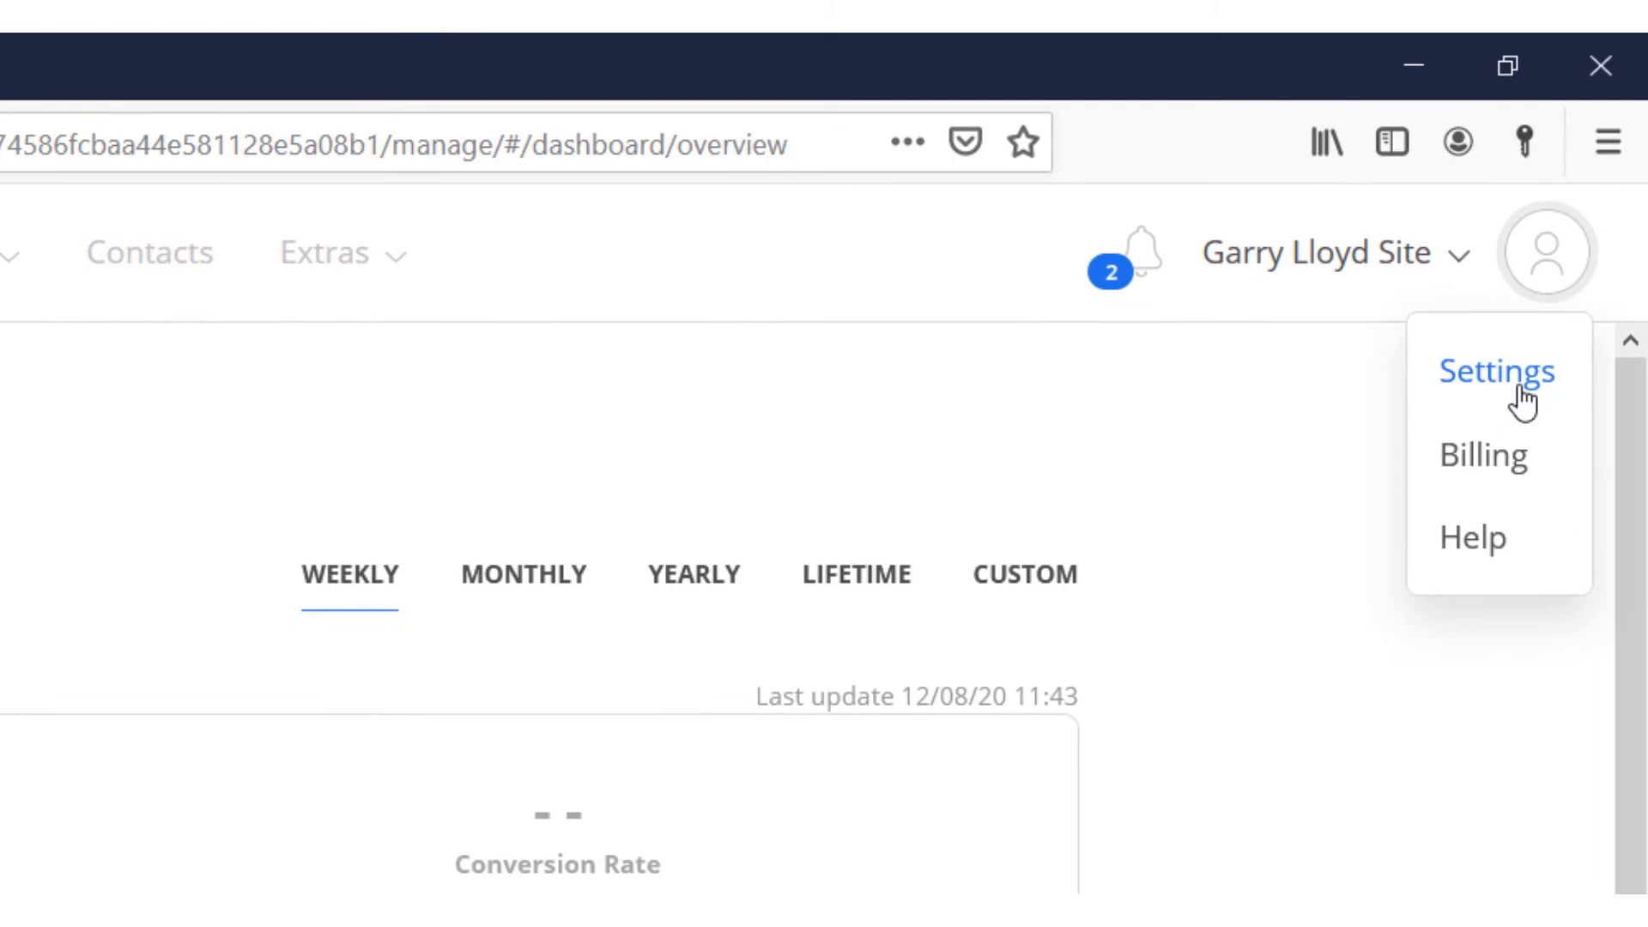
pyautogui.click(1497, 371)
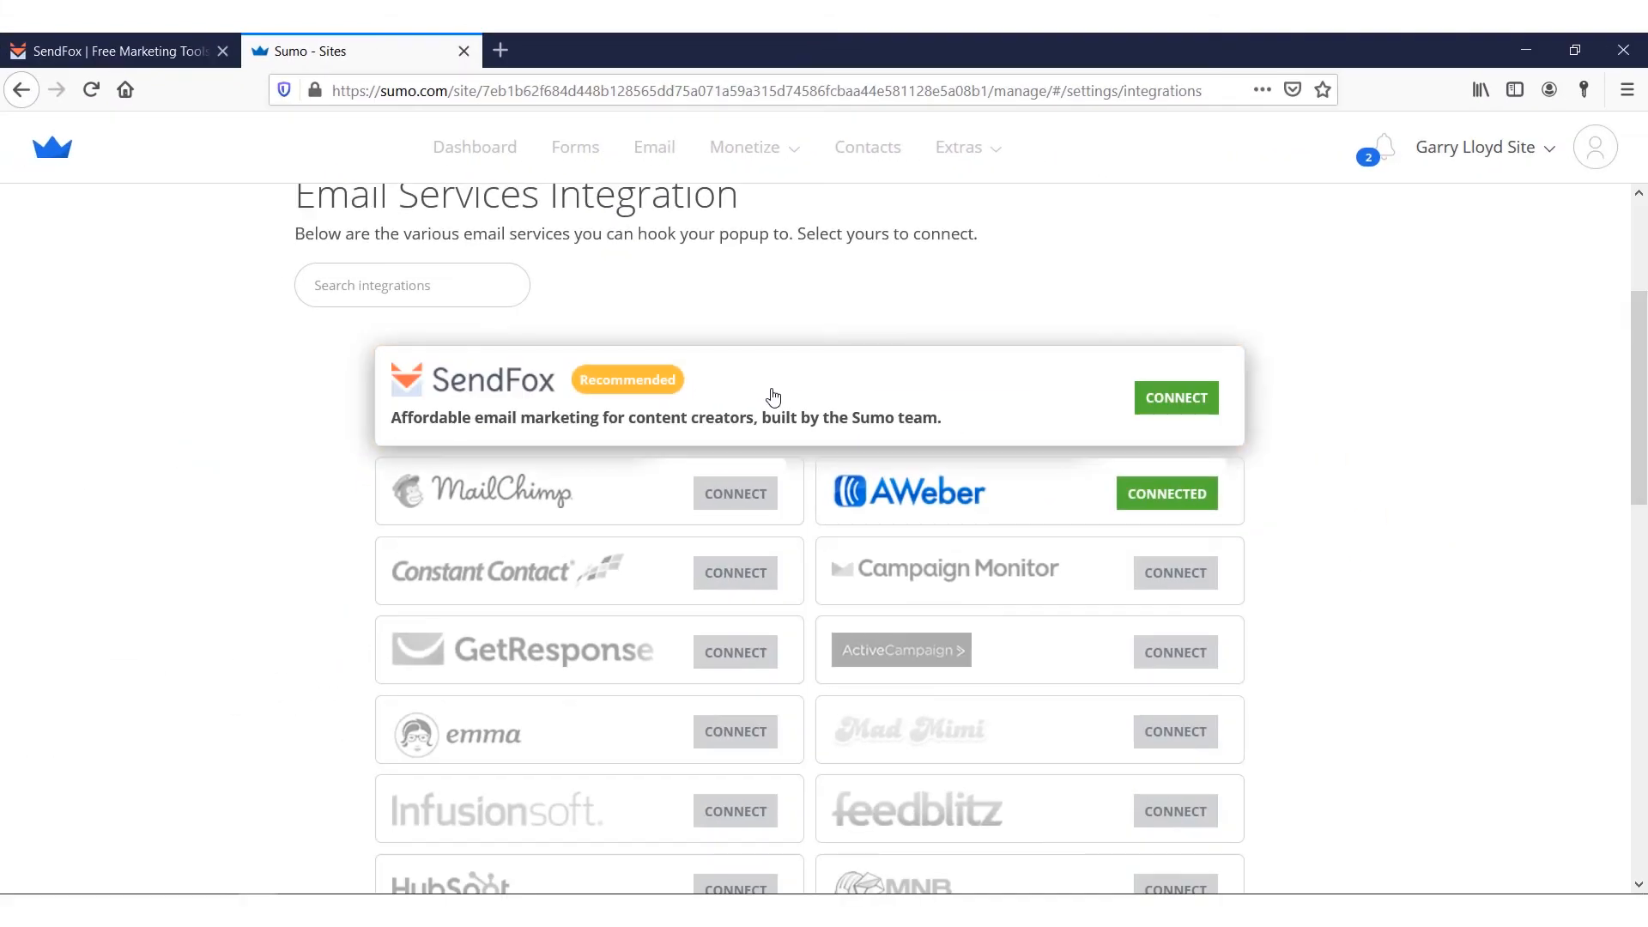
pyautogui.click(1176, 397)
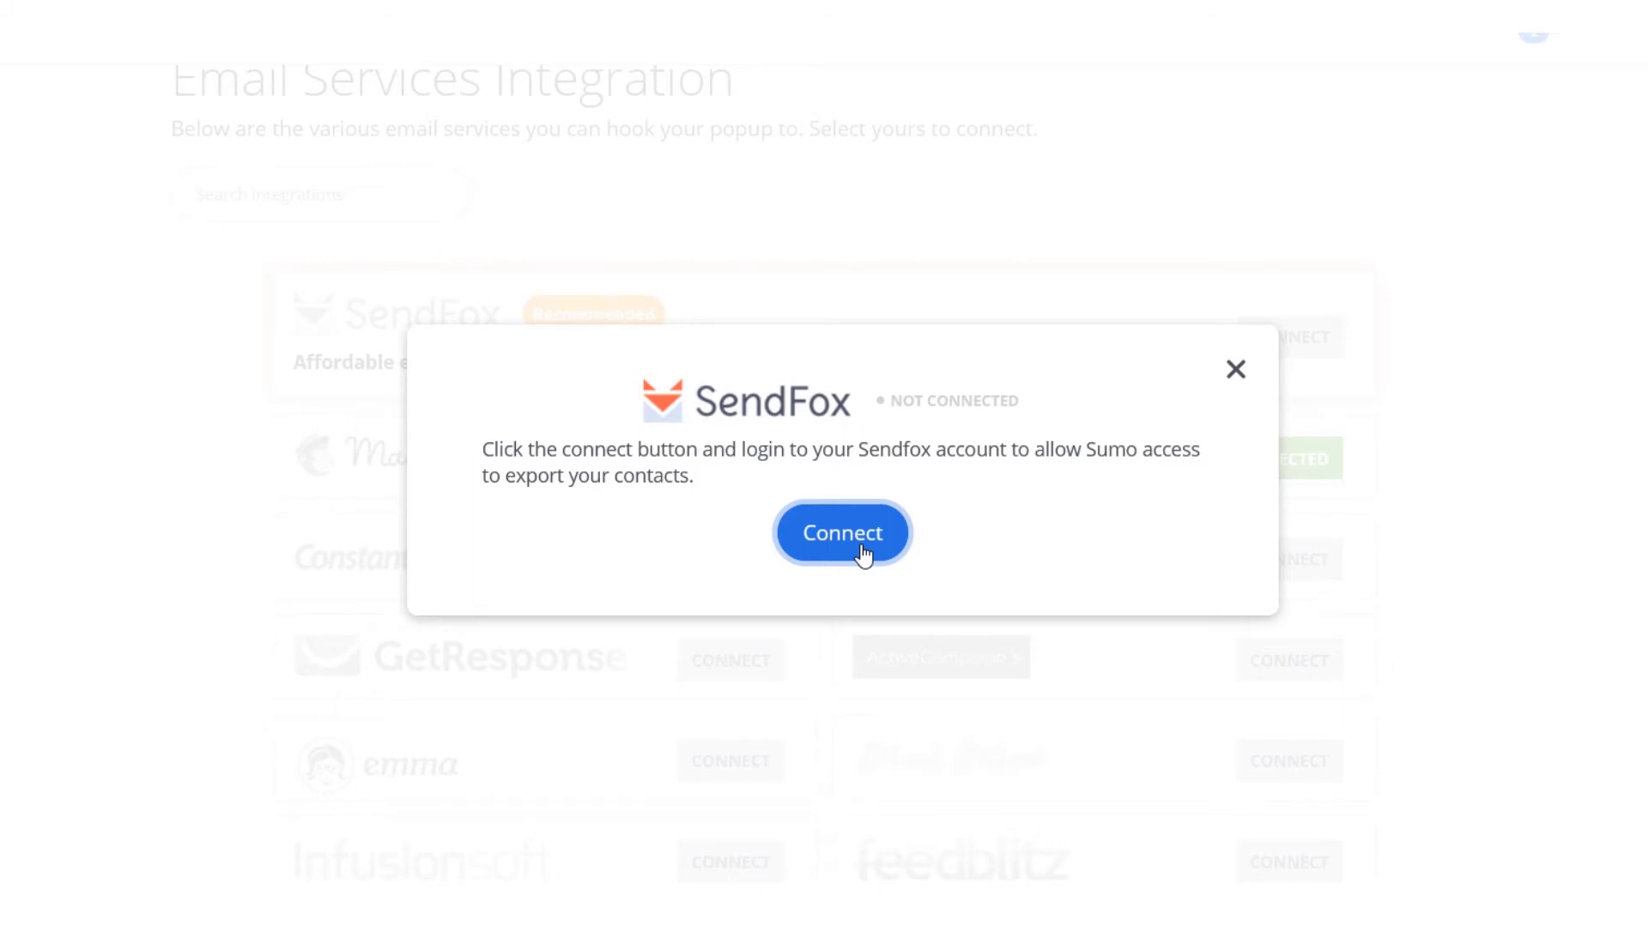
pyautogui.click(842, 533)
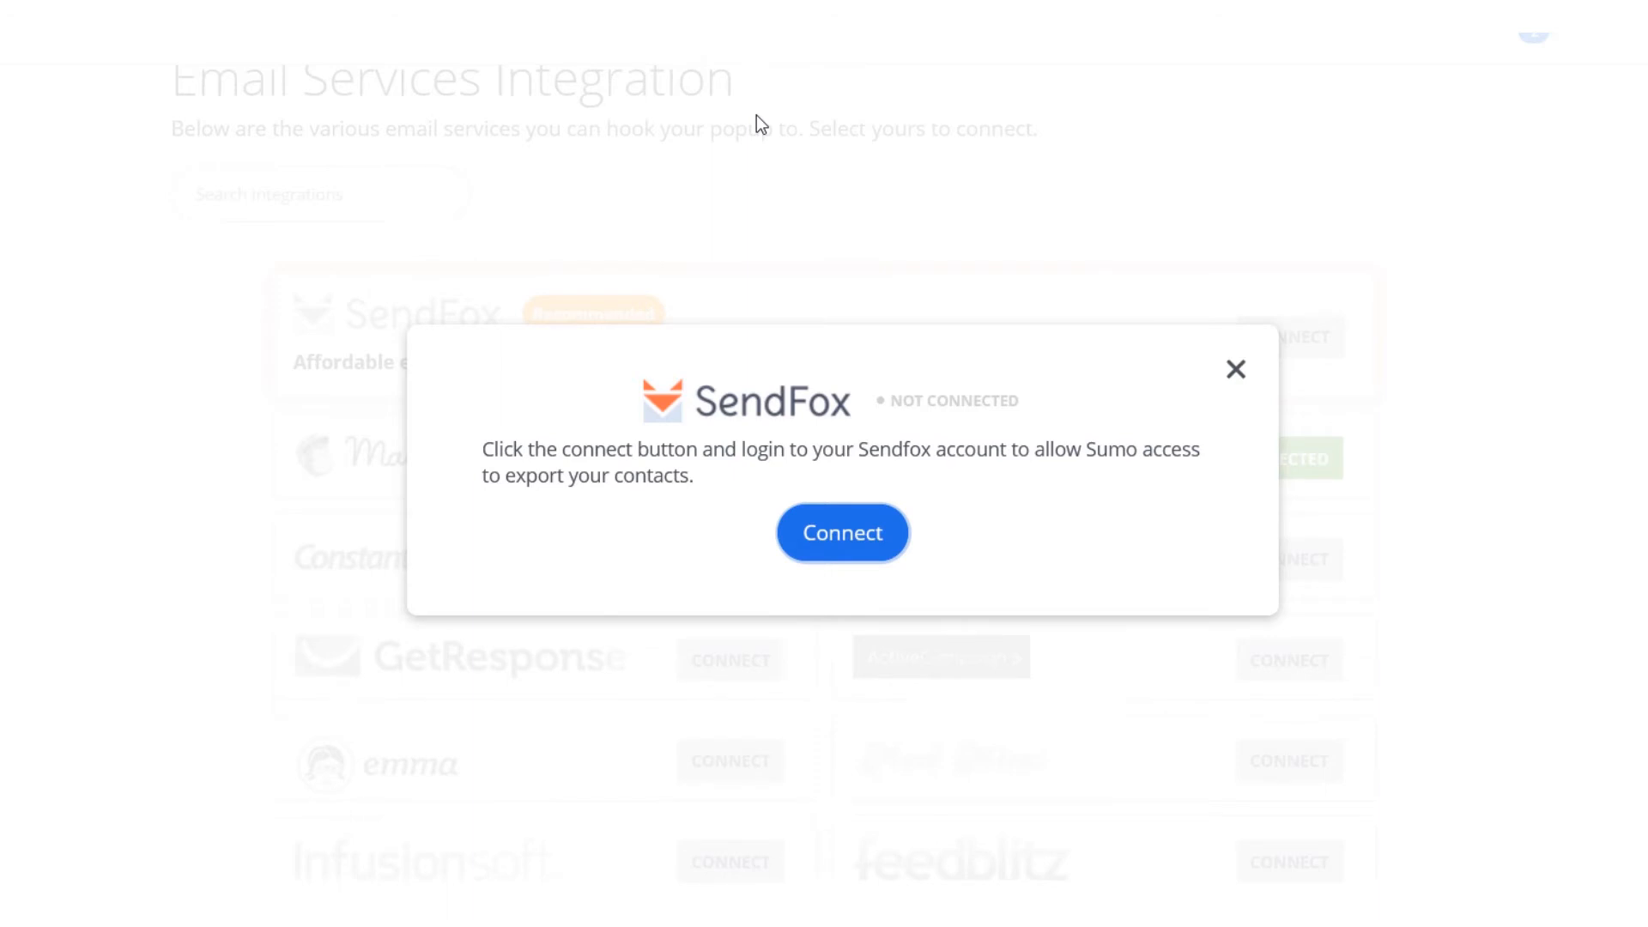
pyautogui.click(843, 532)
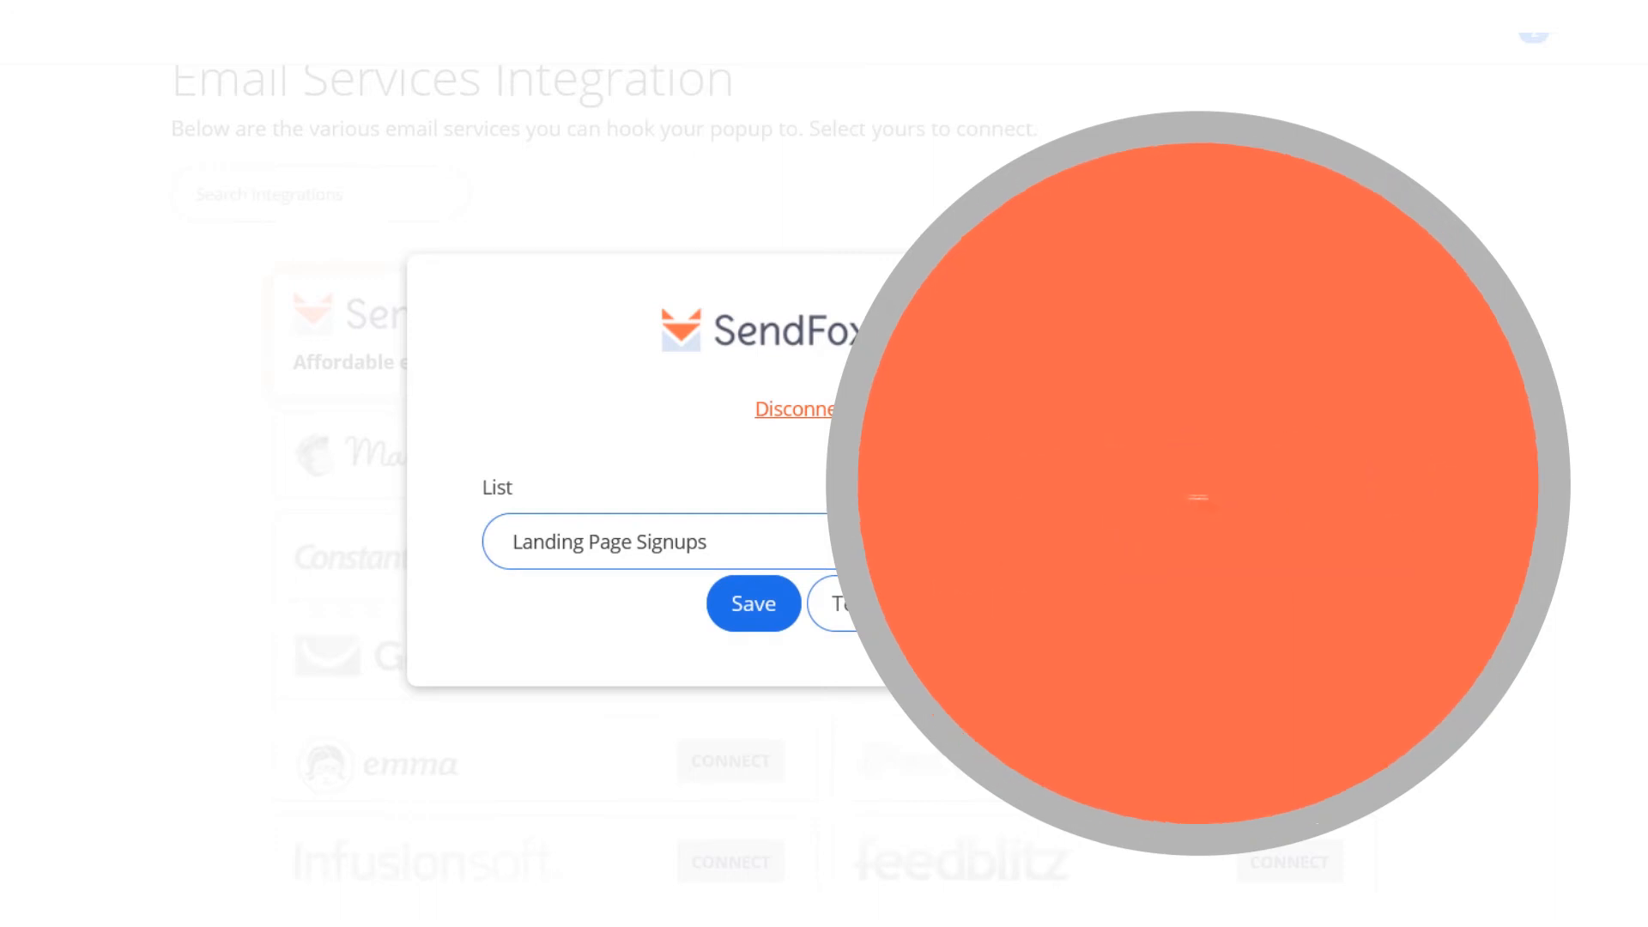
# Set Landing Page Signups as the global SendFox list, then save and confirm
pyautogui.click(753, 603)
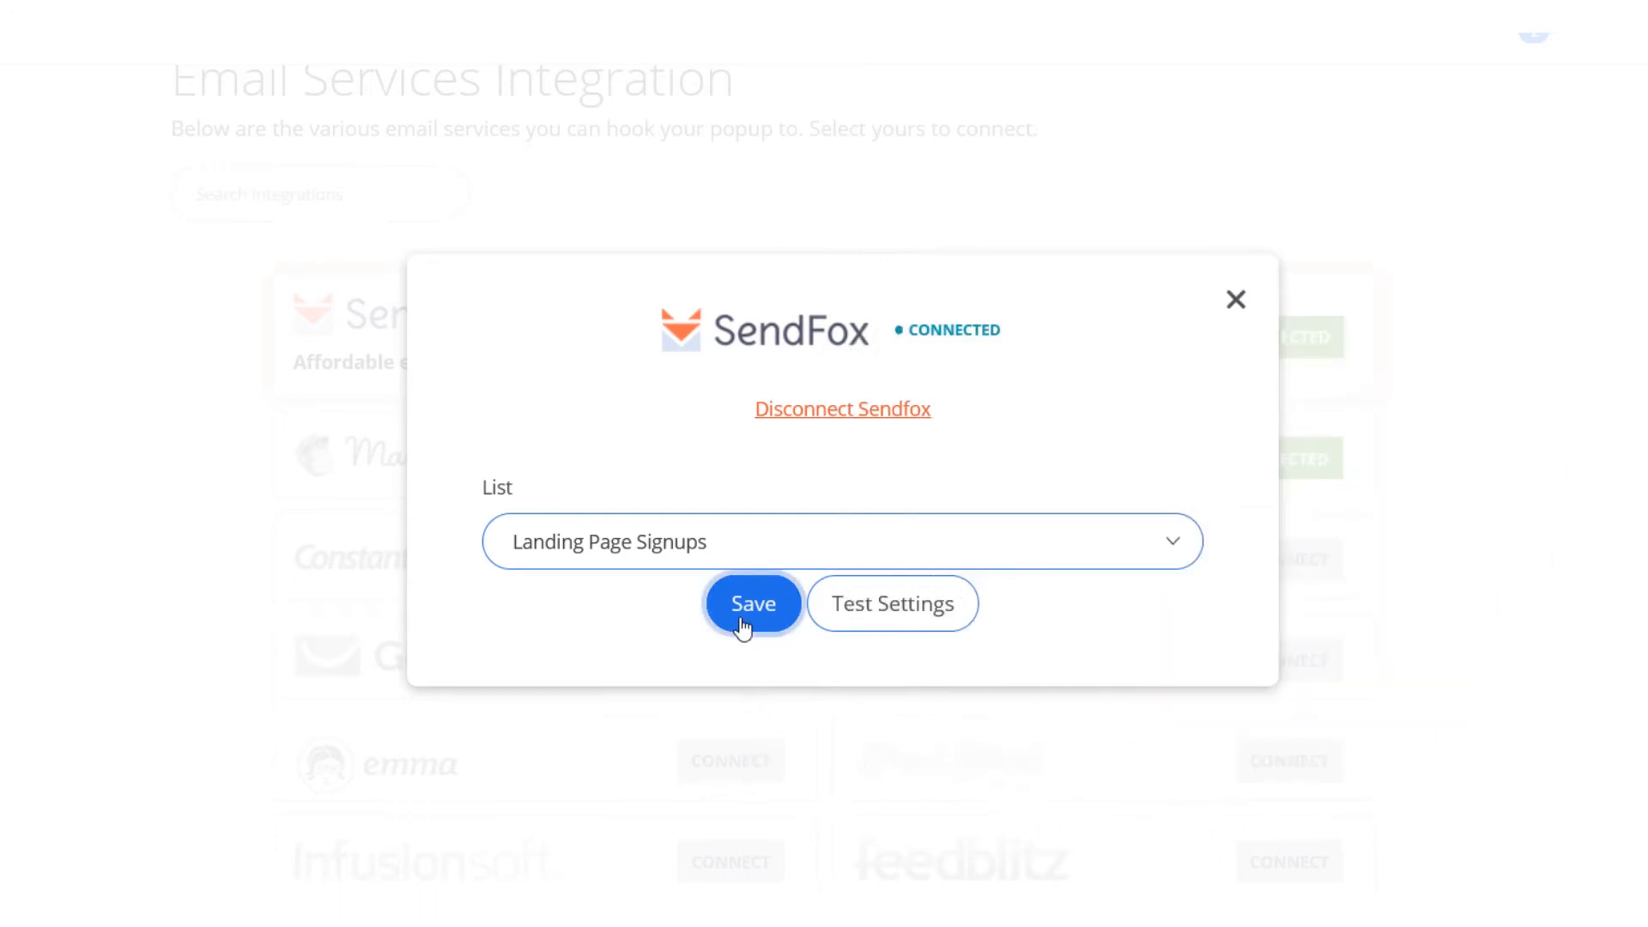
pyautogui.click(752, 604)
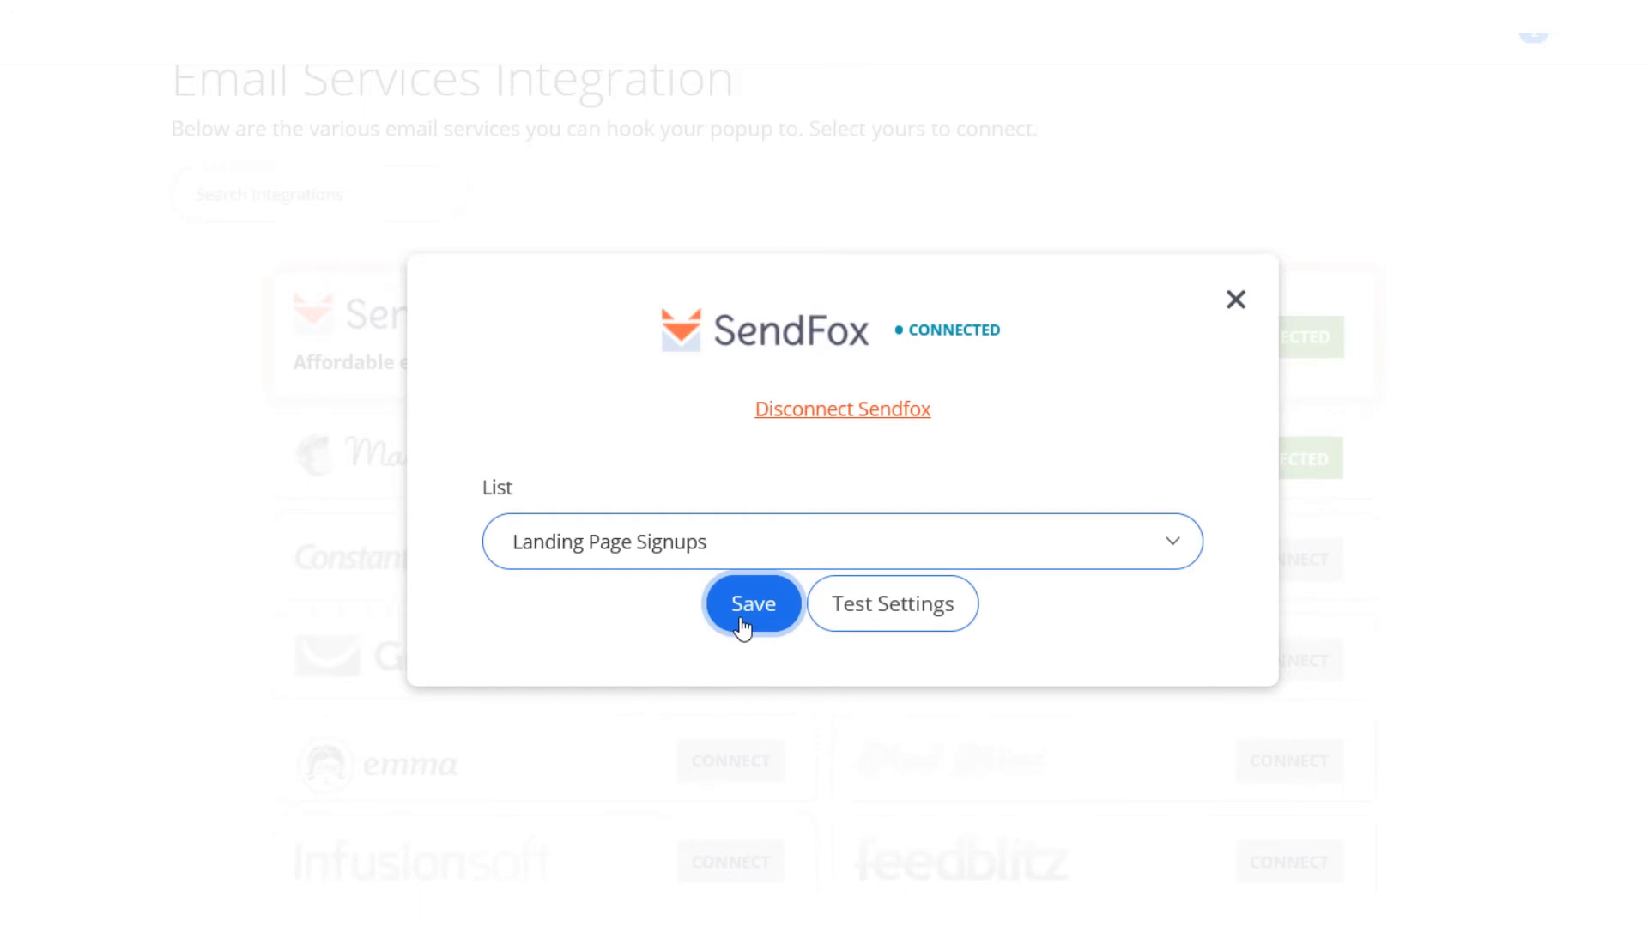
pyautogui.click(753, 603)
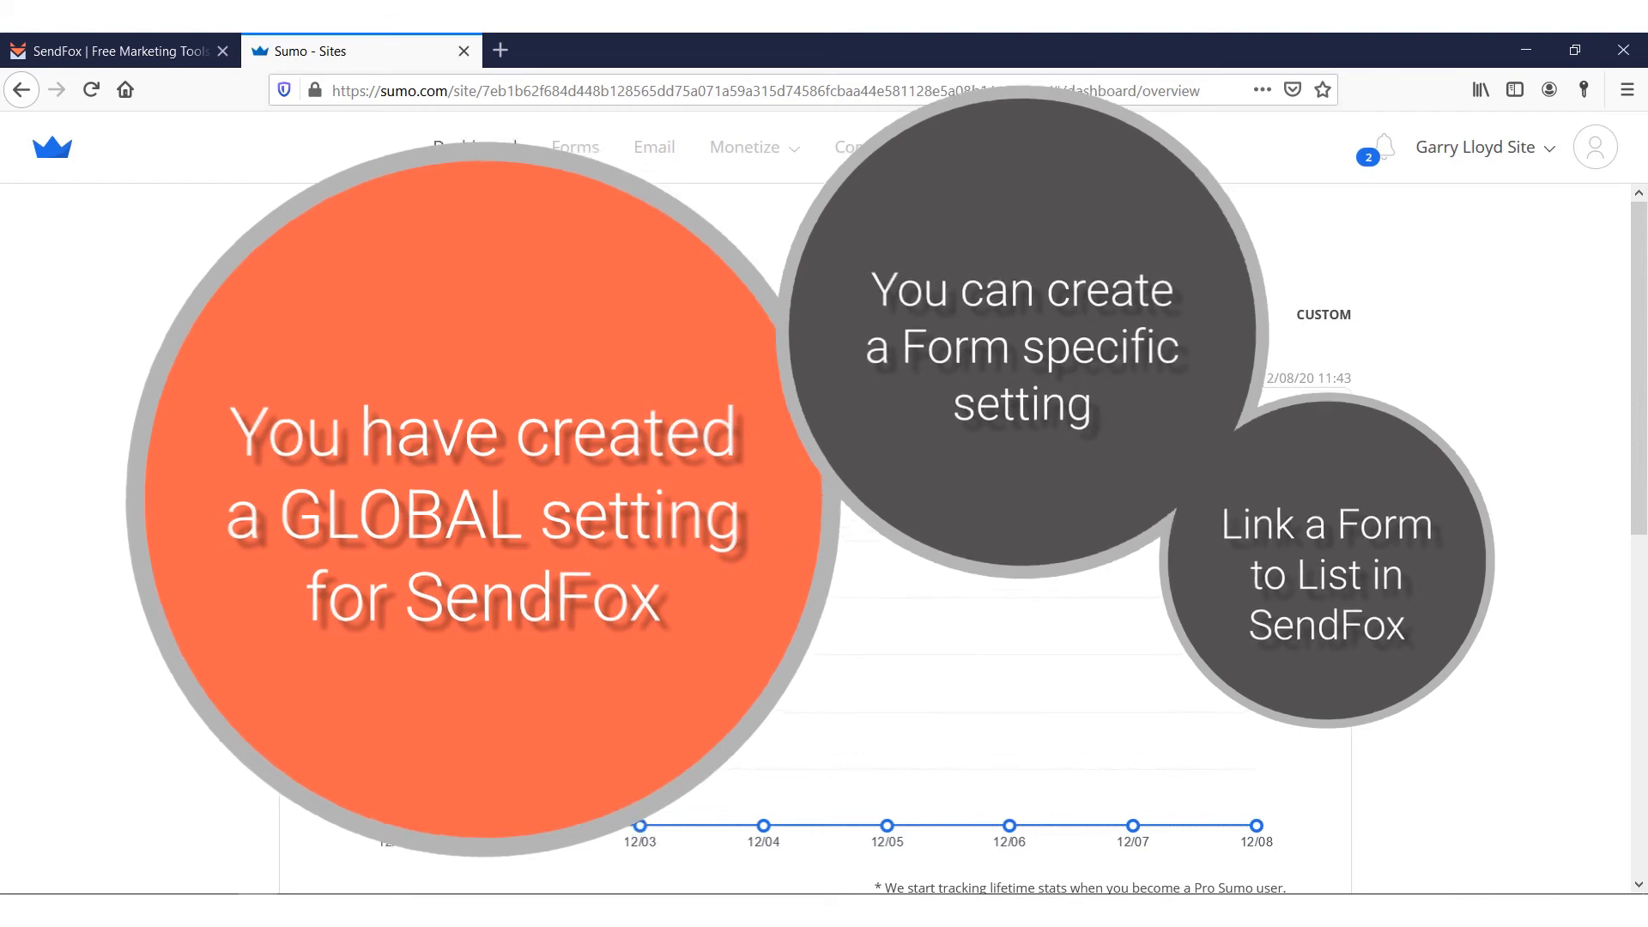
# Open Forms from the Sumo dashboard's top navigation to list Form 1 and Form 2
pyautogui.click(576, 147)
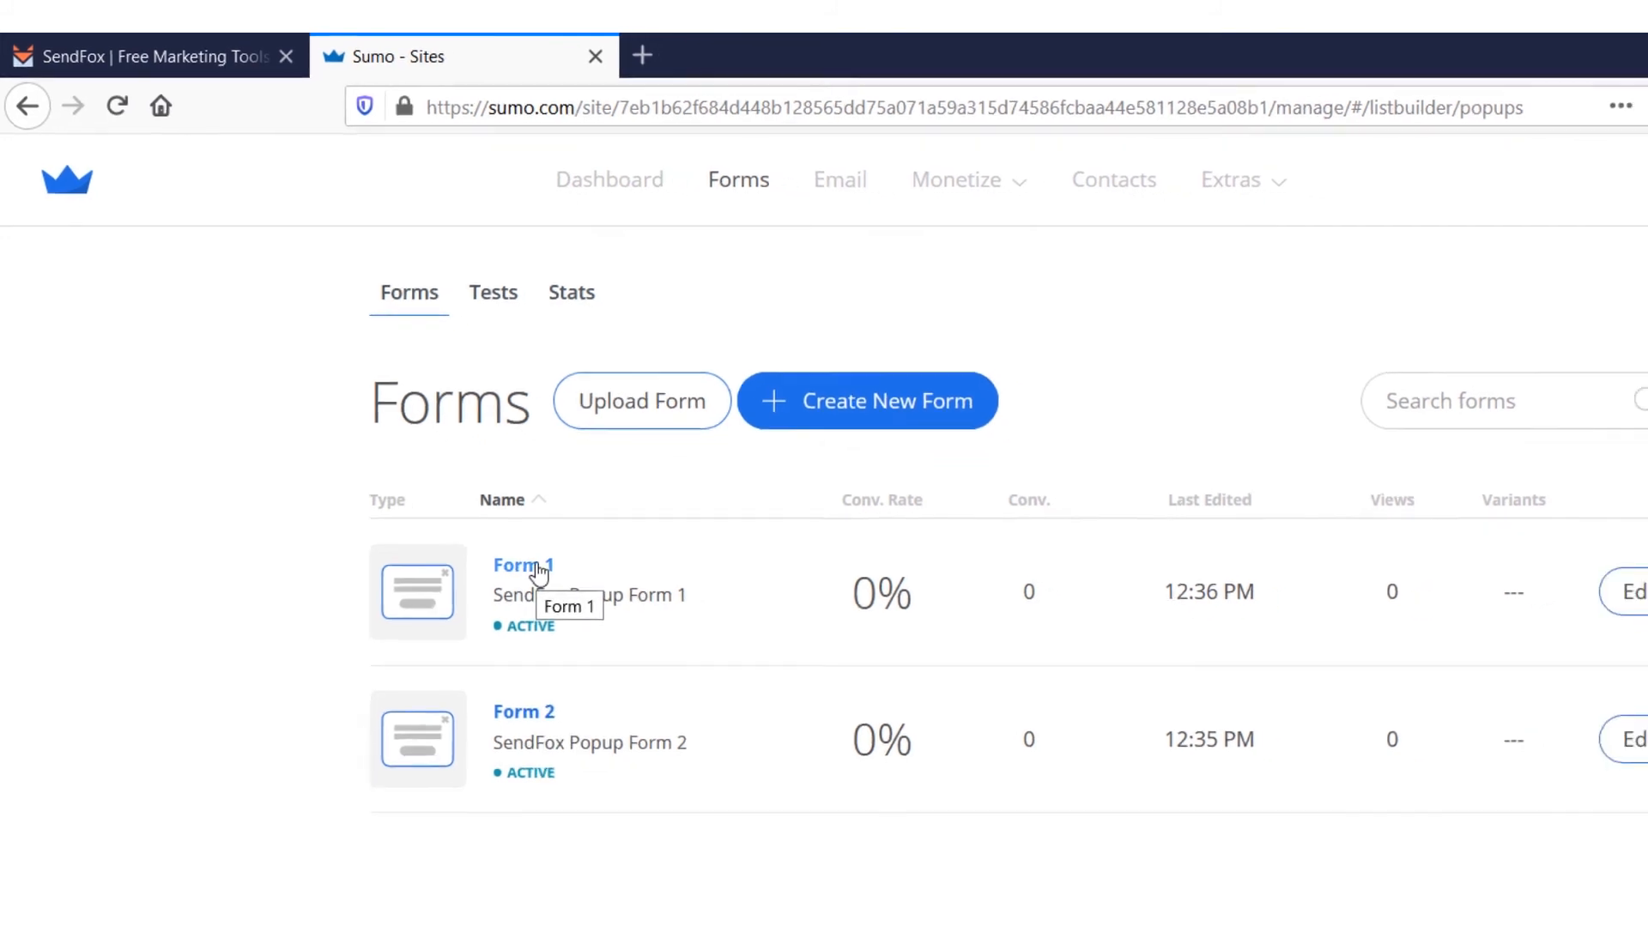
# Save My Test Contacts as Form 1's SendFox list and update Form 1
pyautogui.click(523, 565)
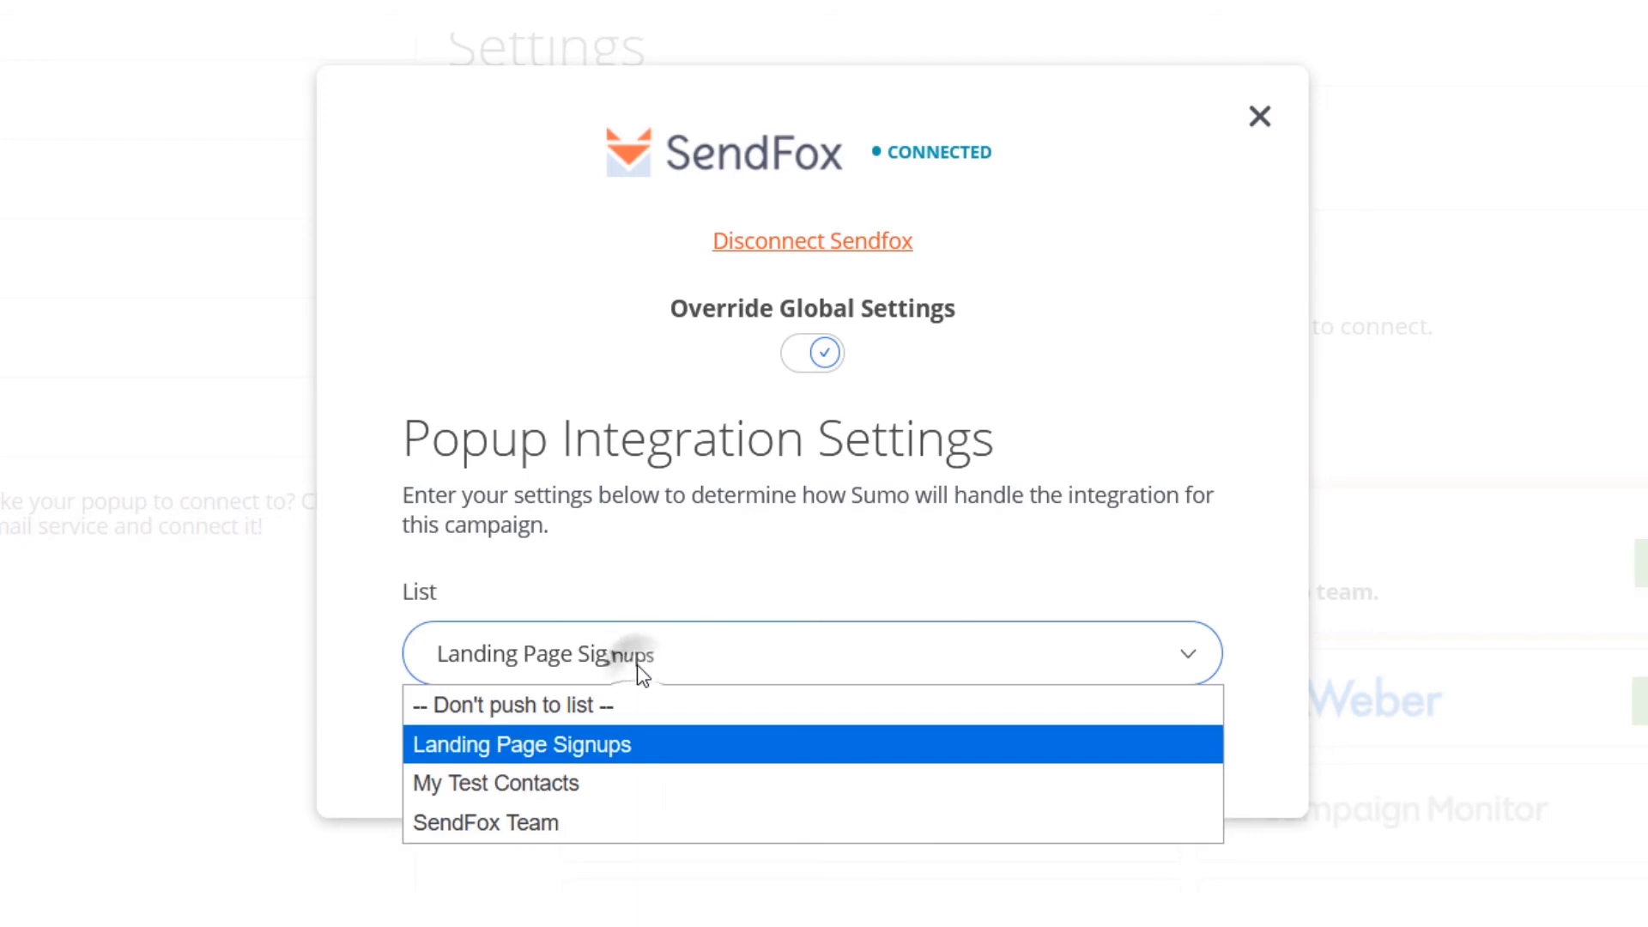
pyautogui.moveTo(663, 798)
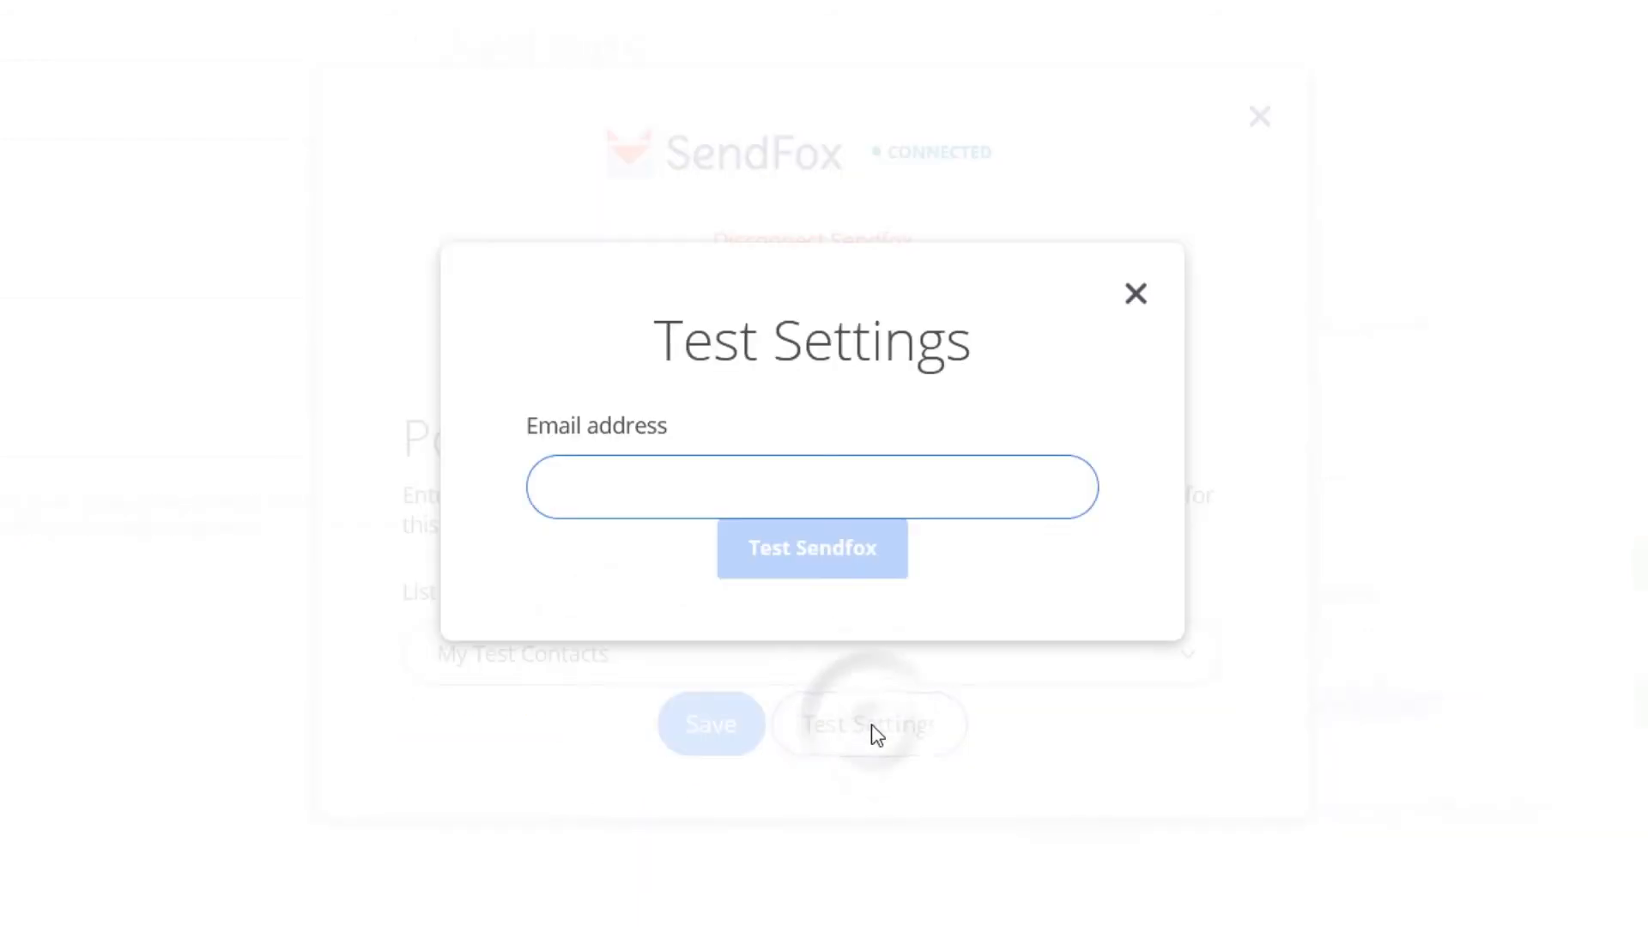
pyautogui.click(1135, 293)
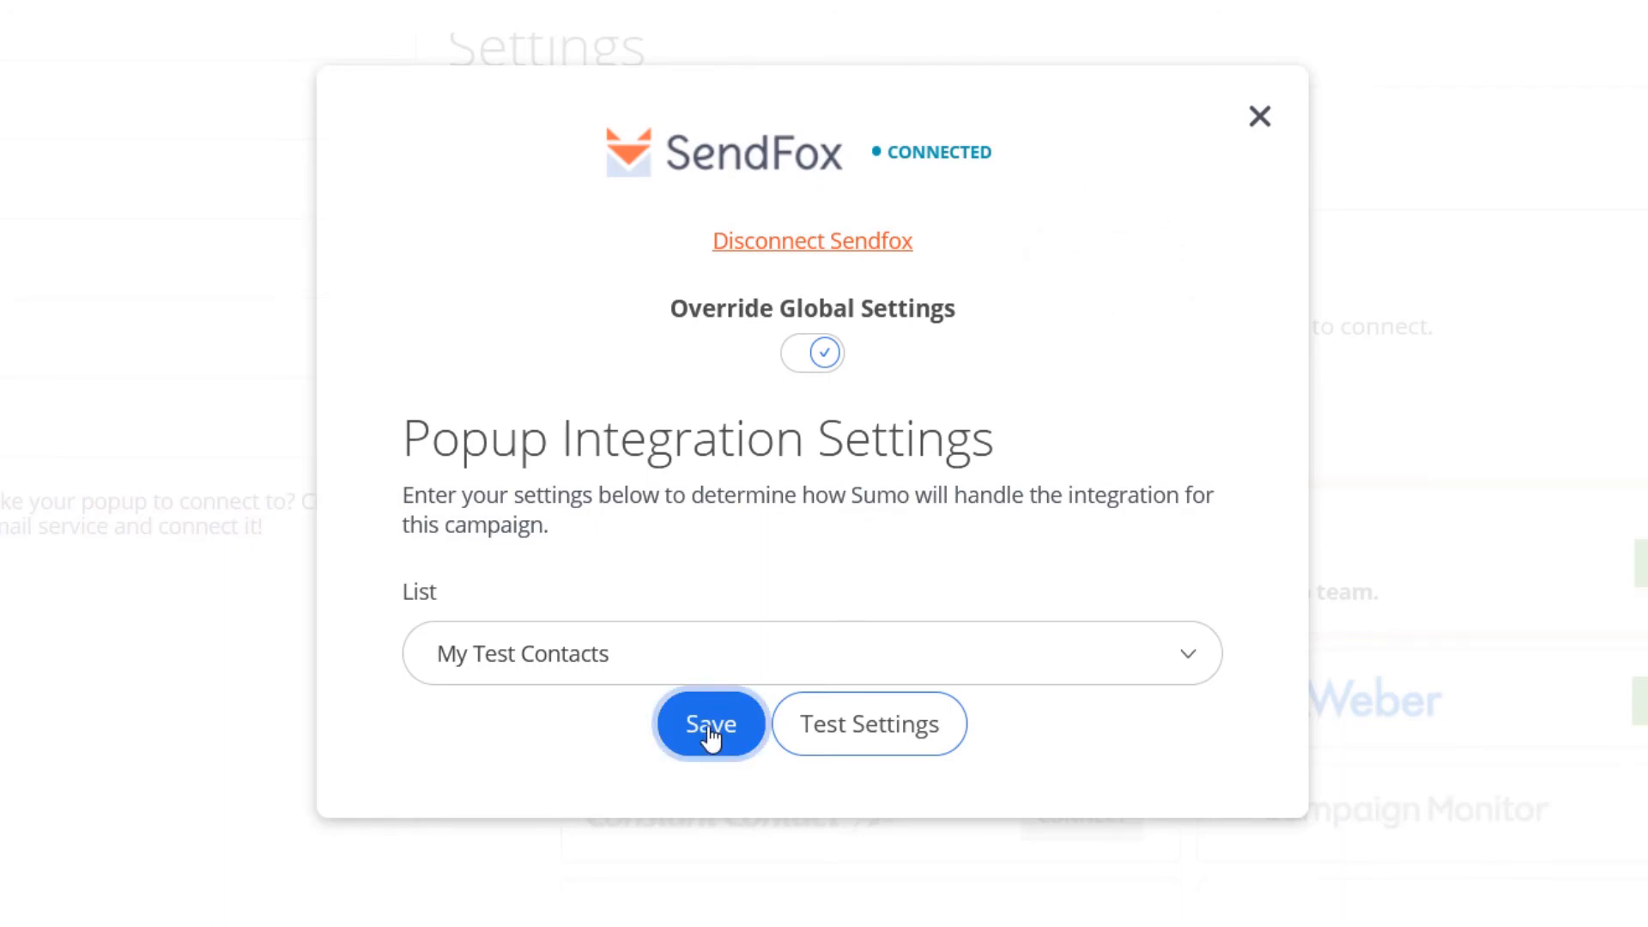
pyautogui.click(711, 723)
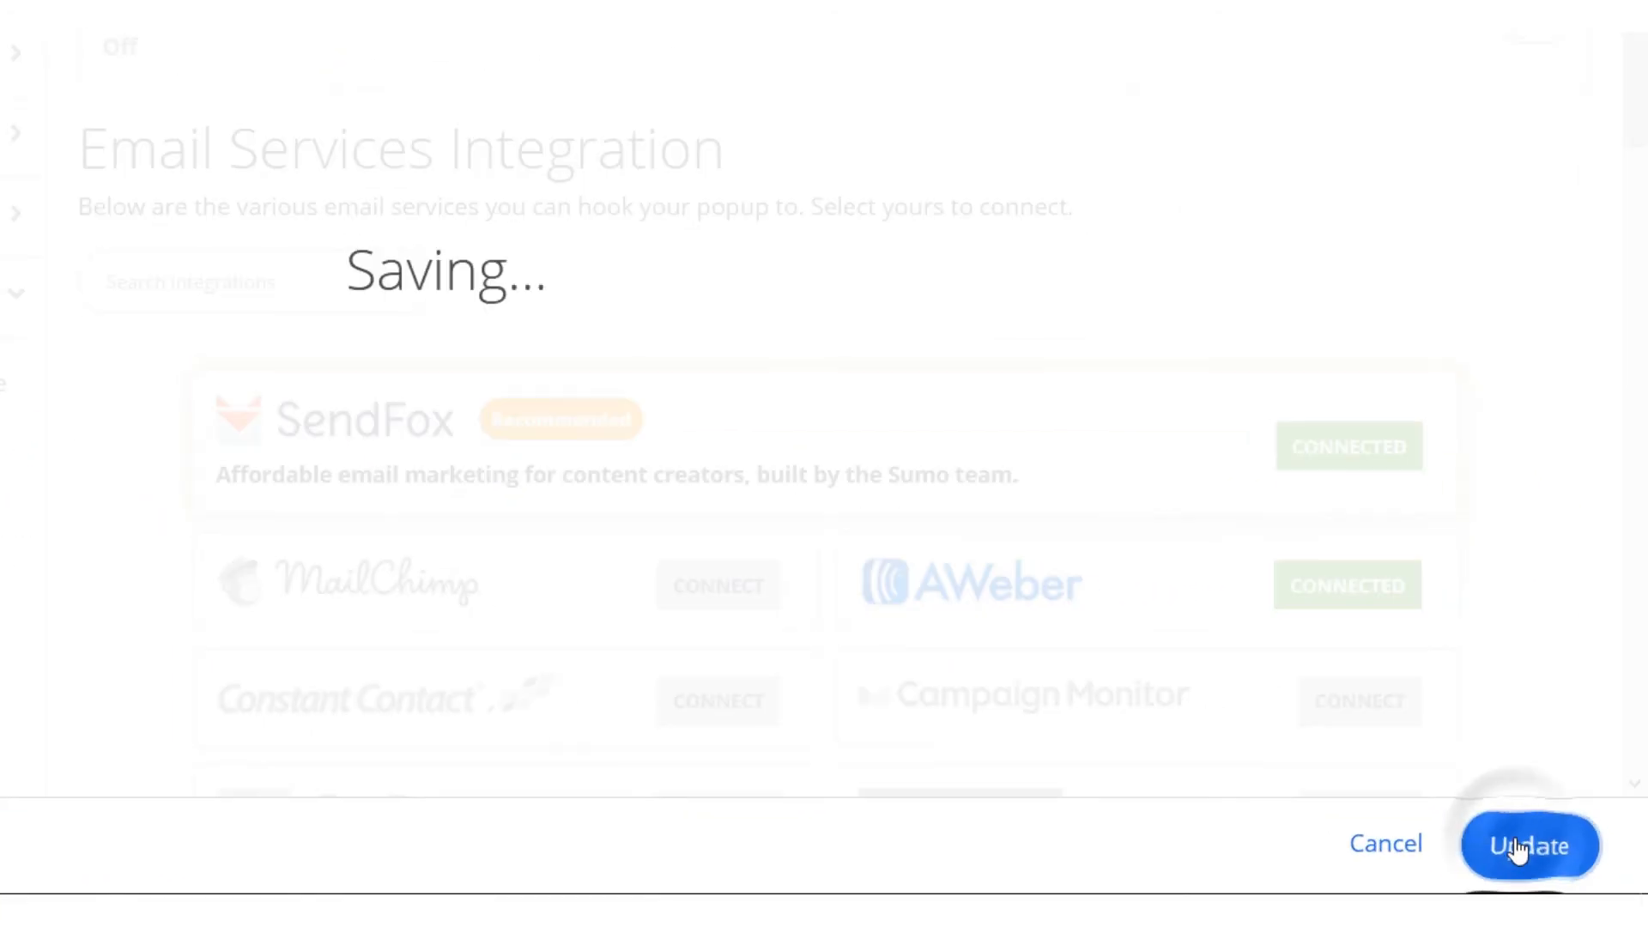
pyautogui.click(1529, 845)
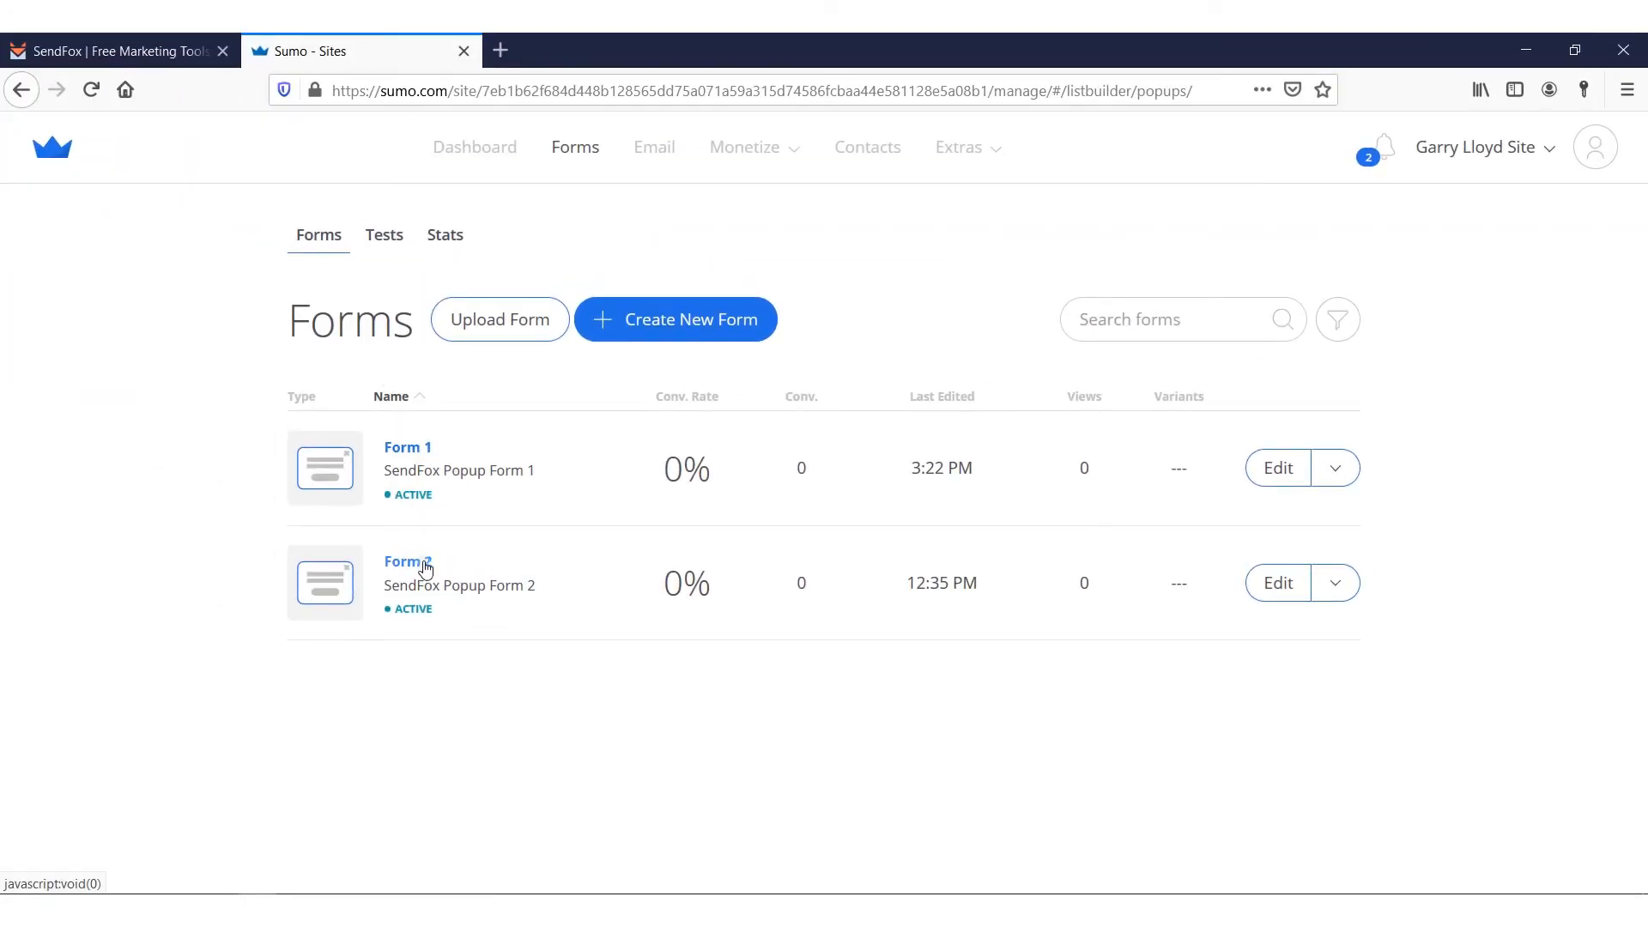
# Configure Form 2's SendFox integration with the SendFox Team list and update the form
pyautogui.click(407, 562)
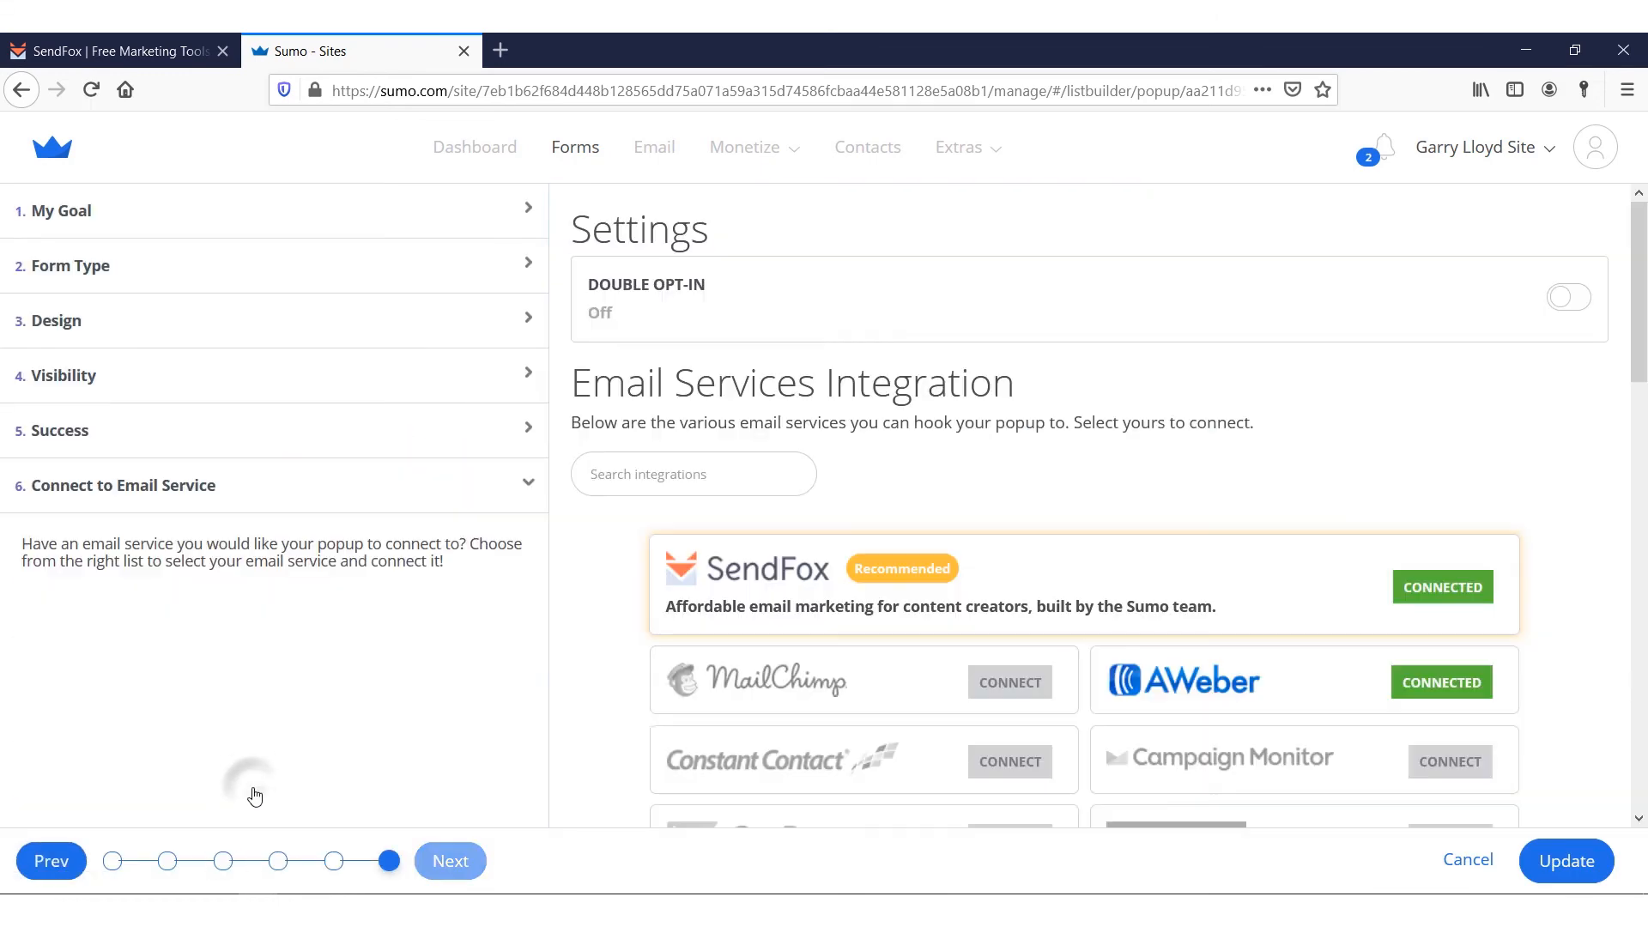
pyautogui.click(1442, 586)
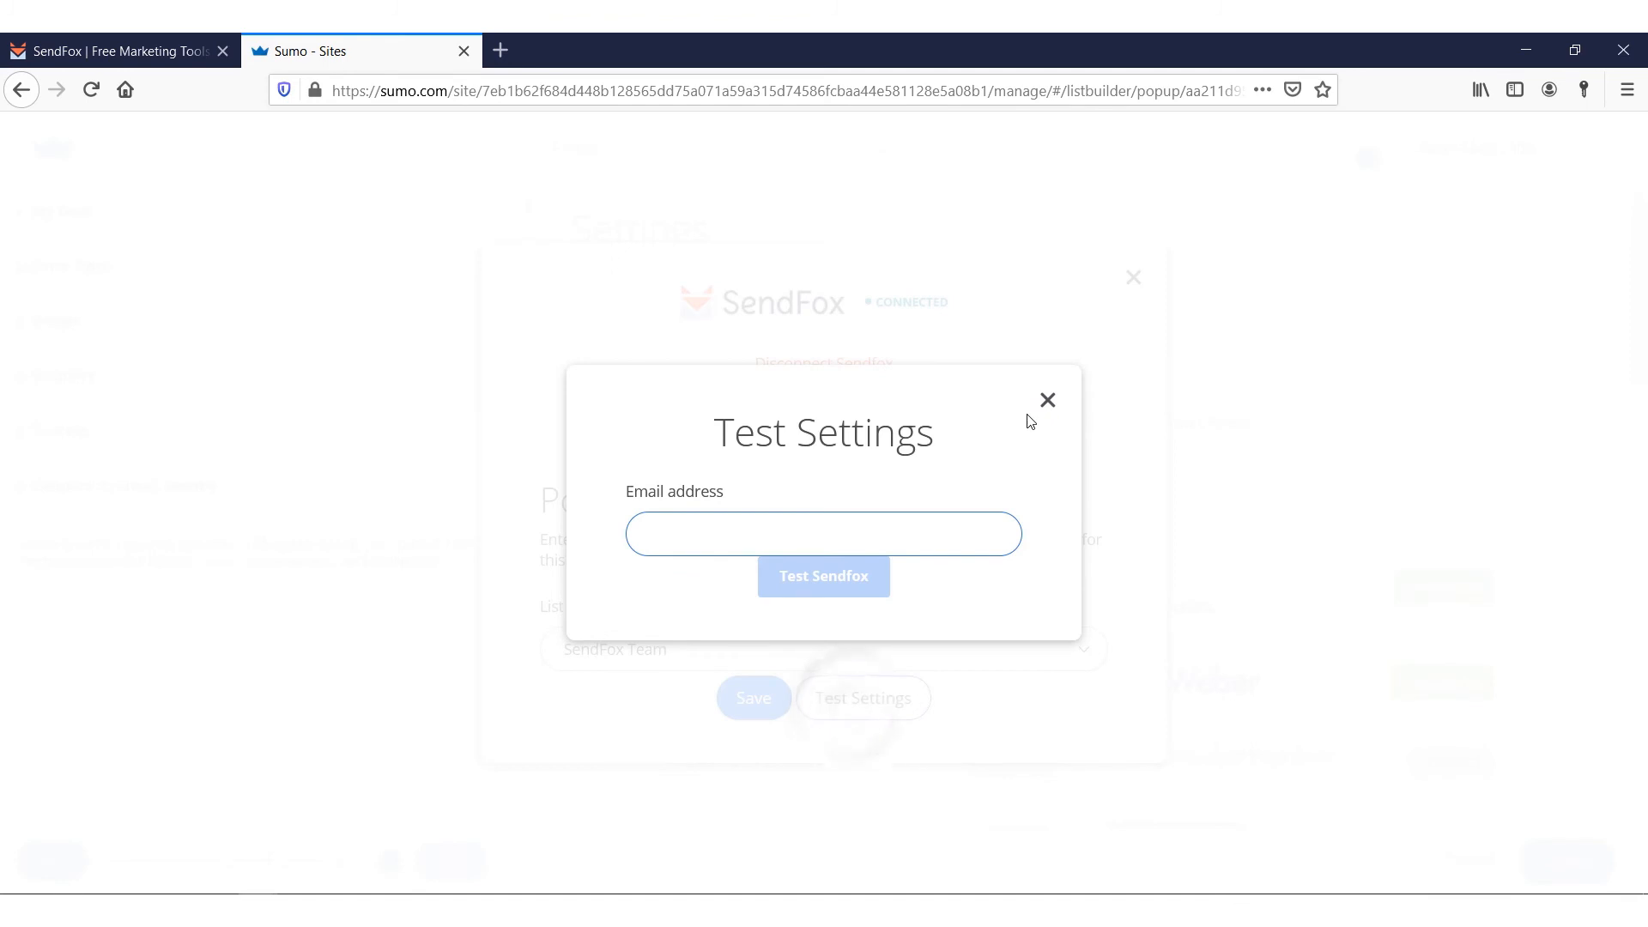
pyautogui.click(1048, 400)
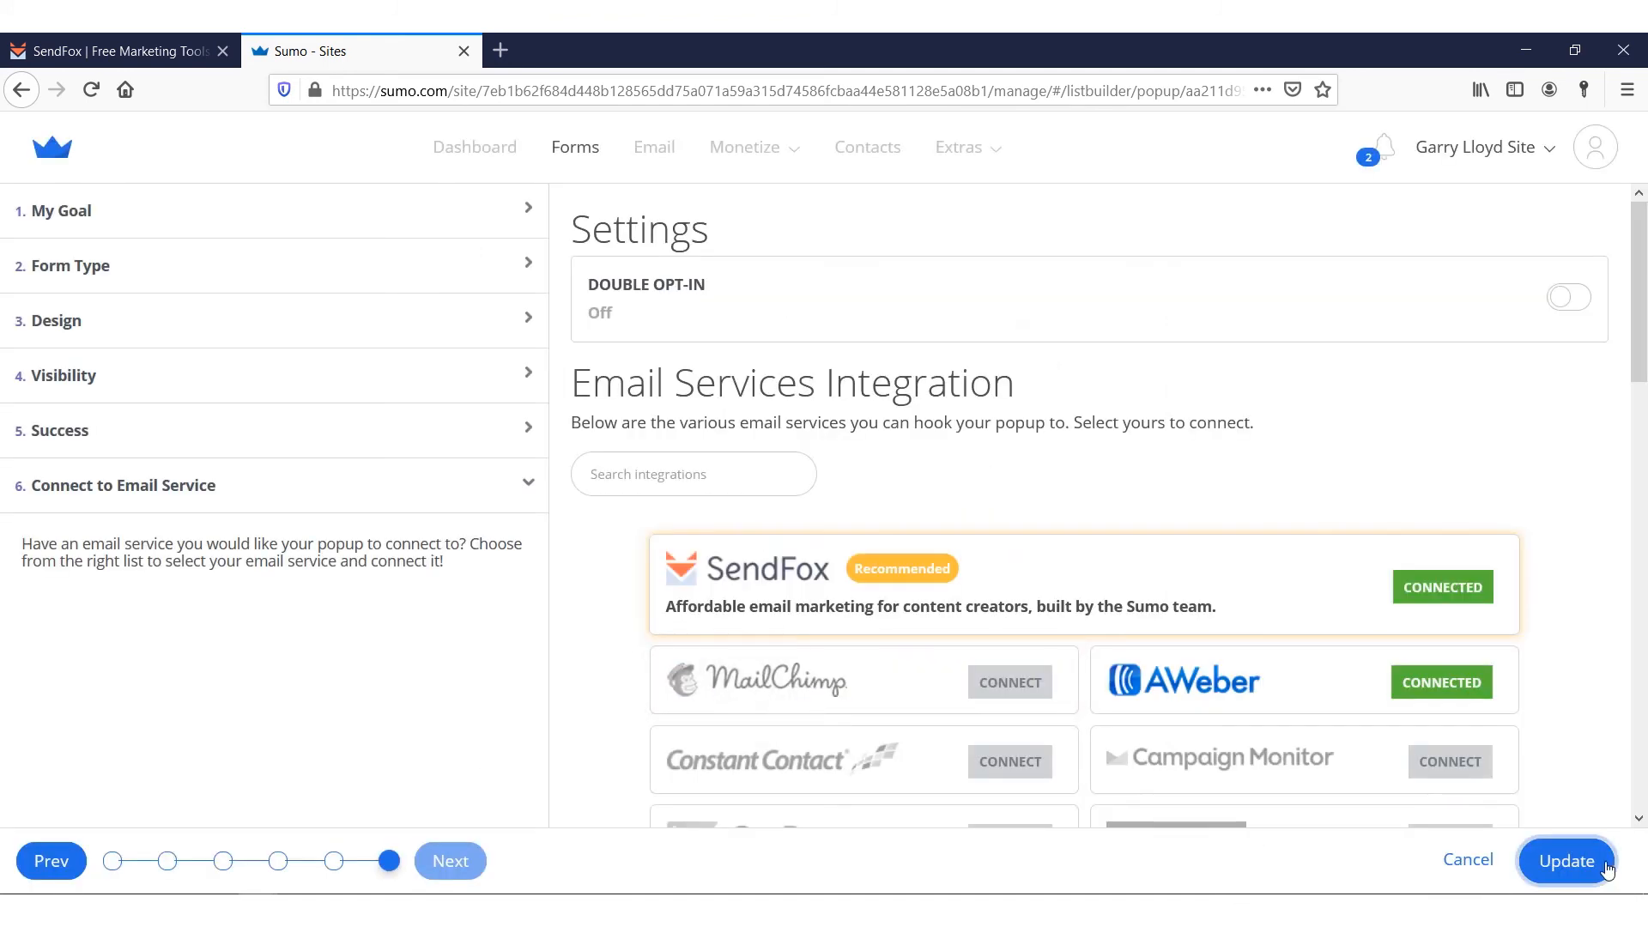
pyautogui.click(1567, 861)
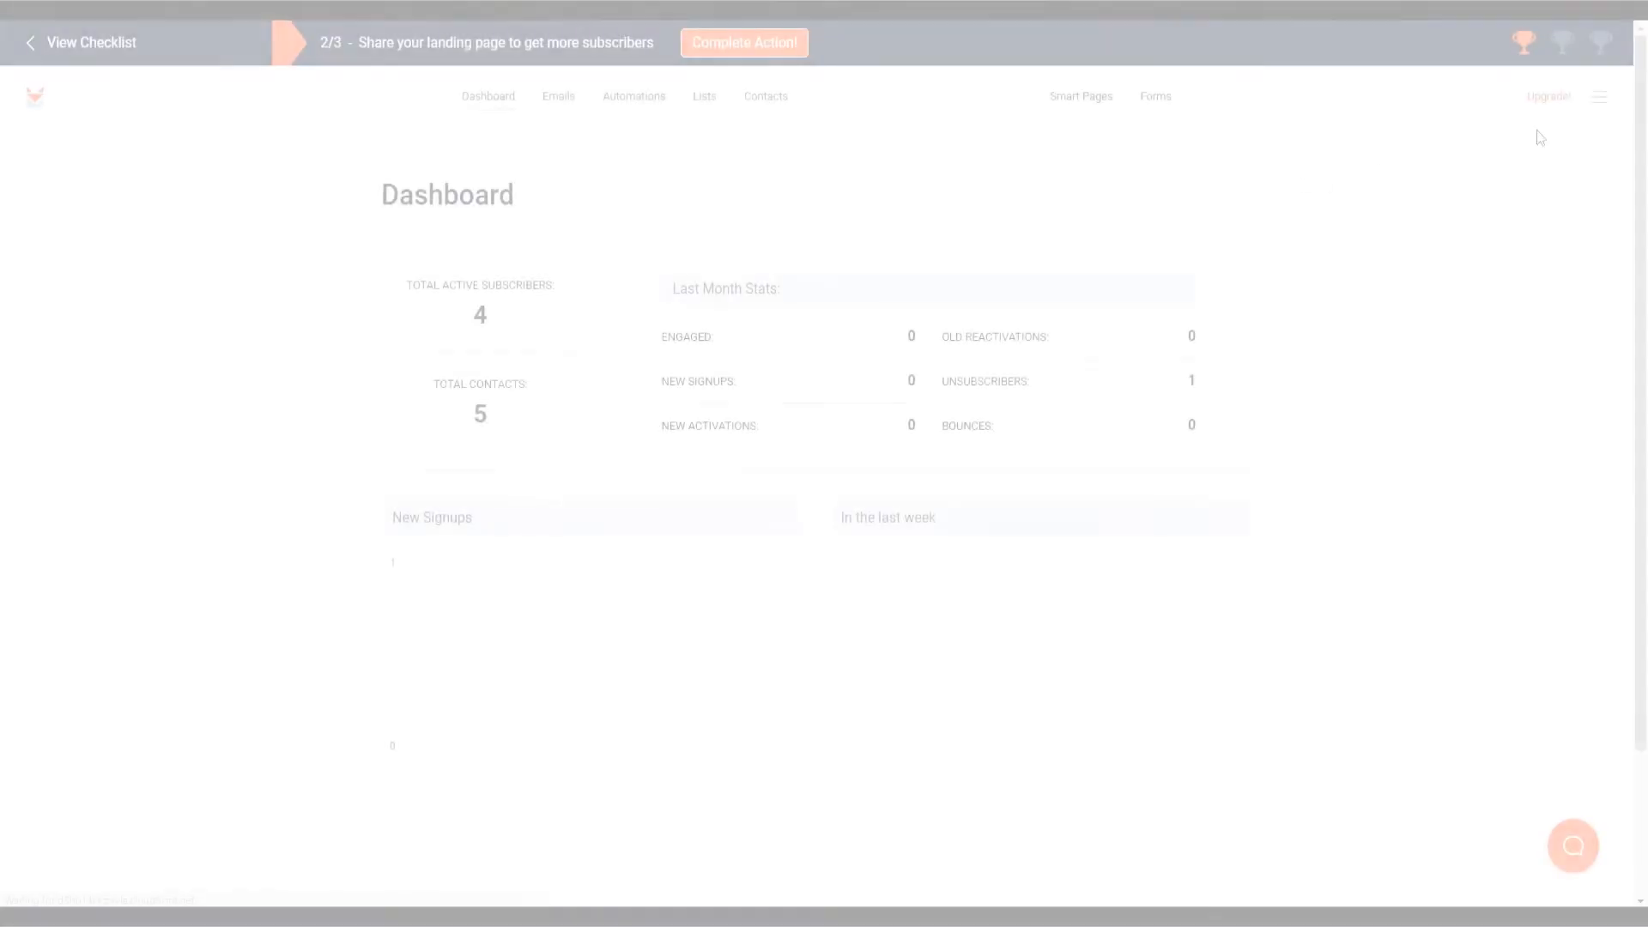
# Subscribe to the SendFox YouTube channel from the SendFox account menu
pyautogui.click(1599, 96)
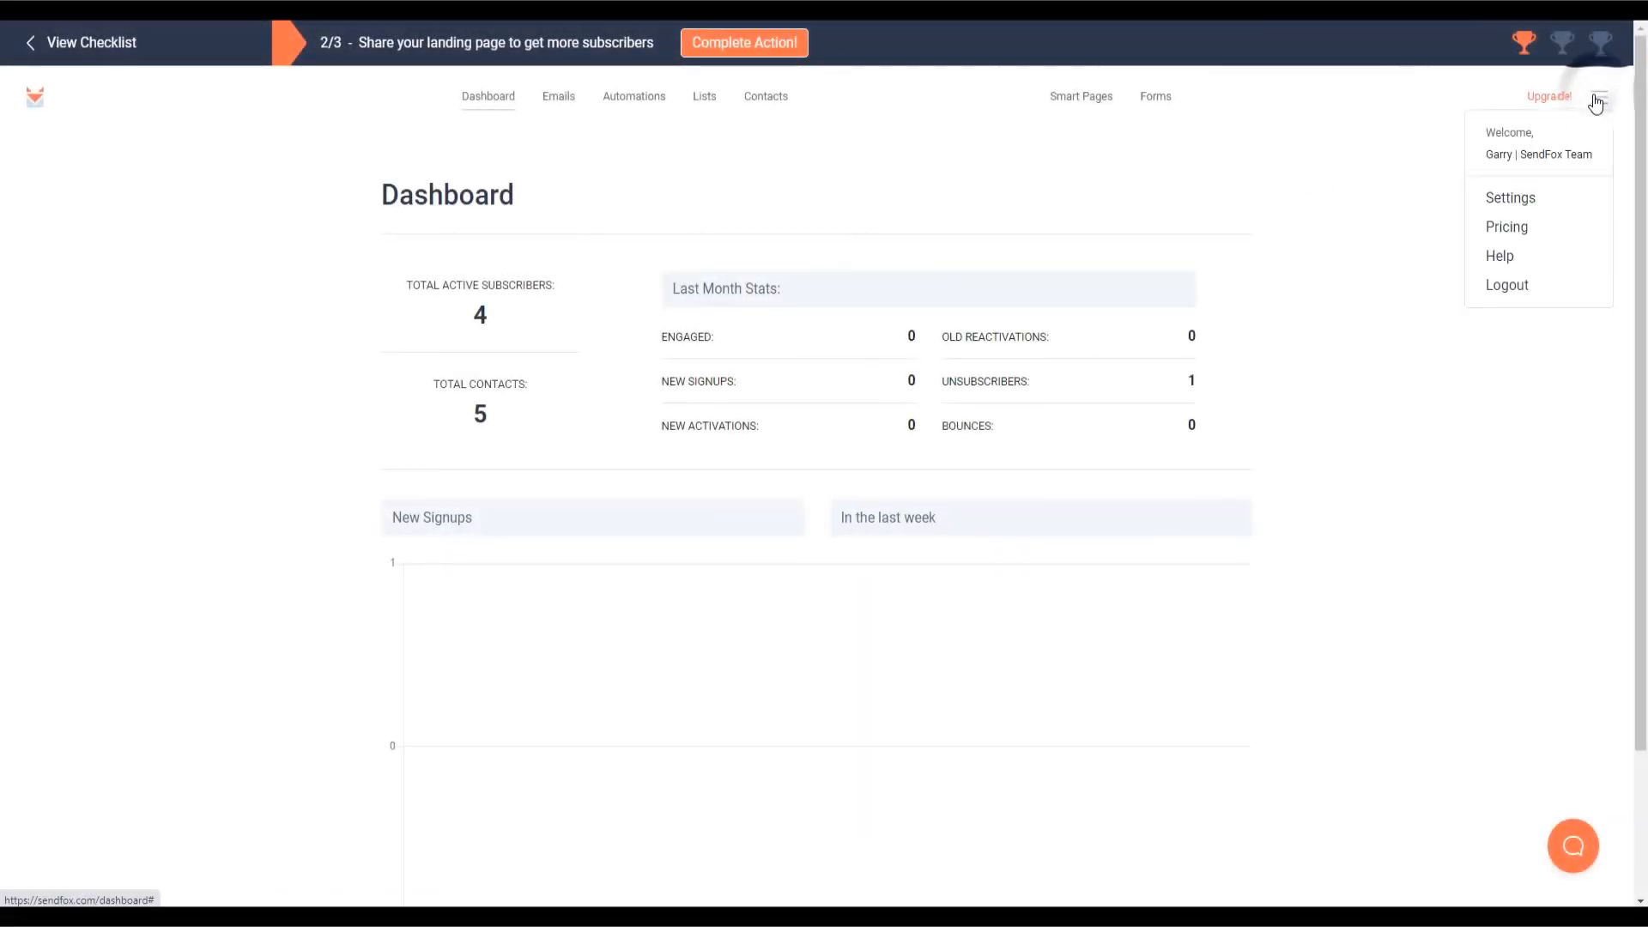
pyautogui.moveTo(1496, 256)
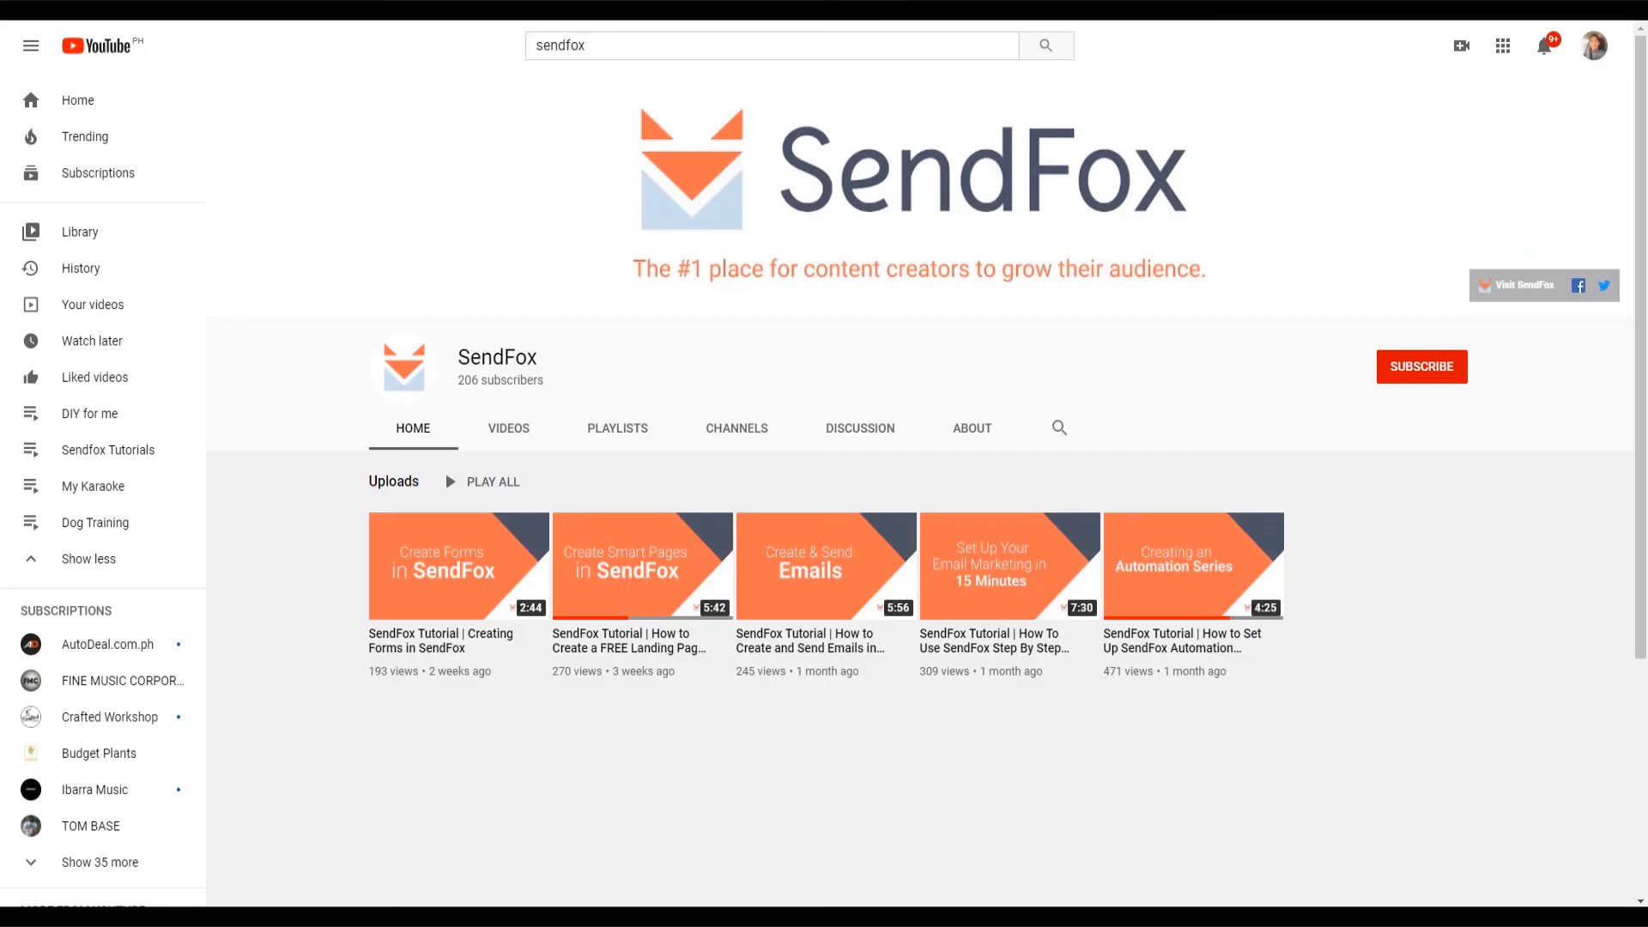
pyautogui.click(1421, 367)
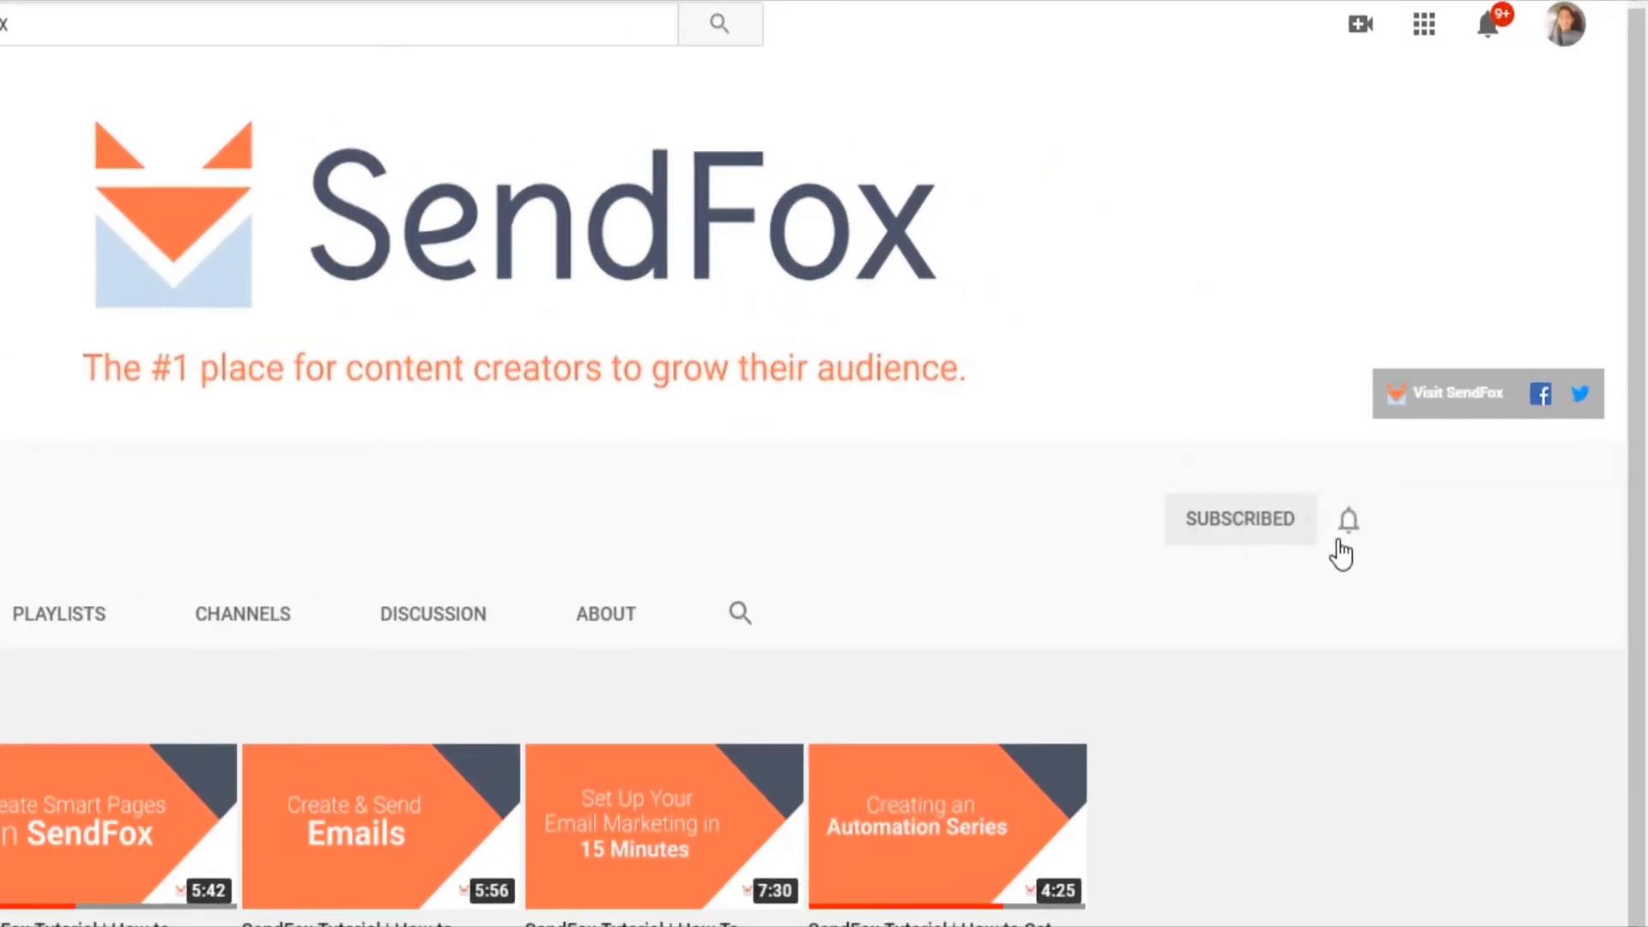